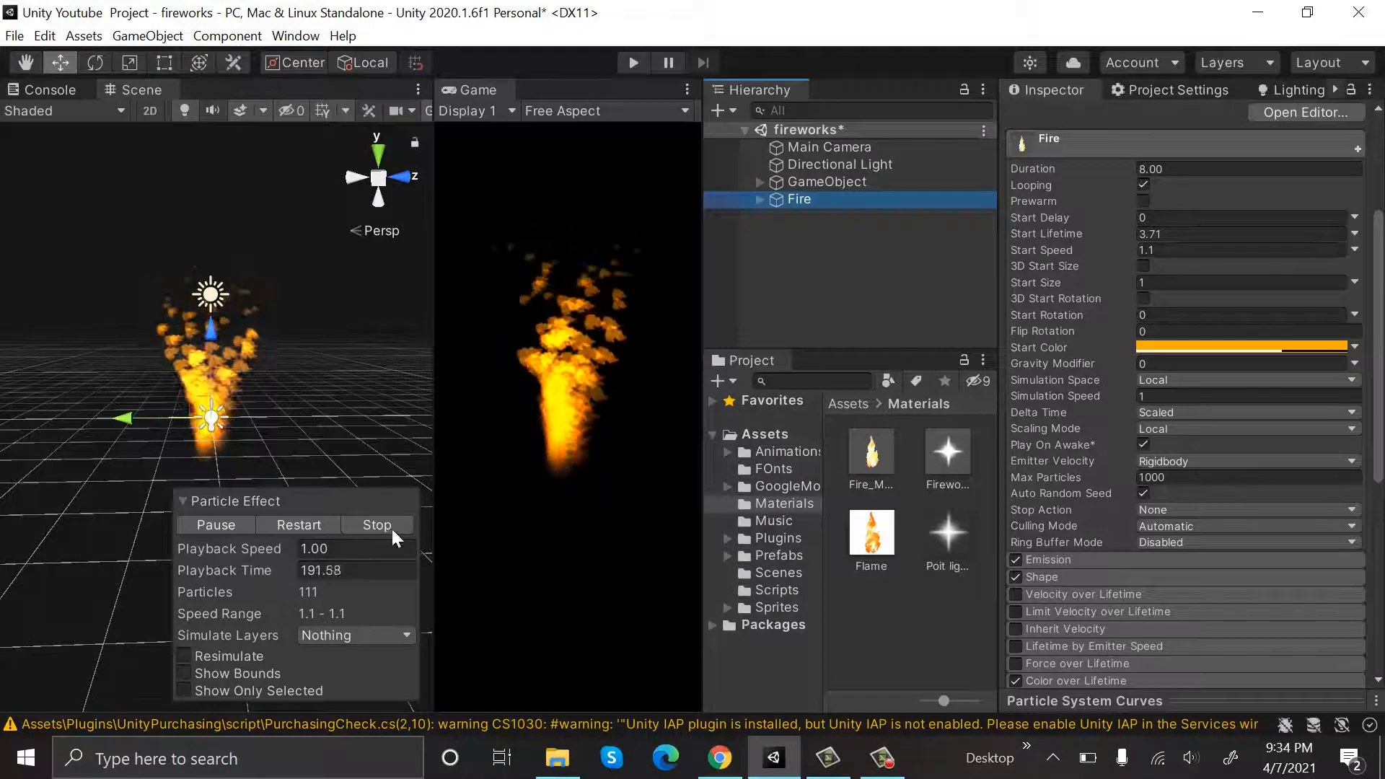
# Step: Add a particle system, rename it Fire at the origin, and import Flame.png into Materials
pyautogui.click(375, 525)
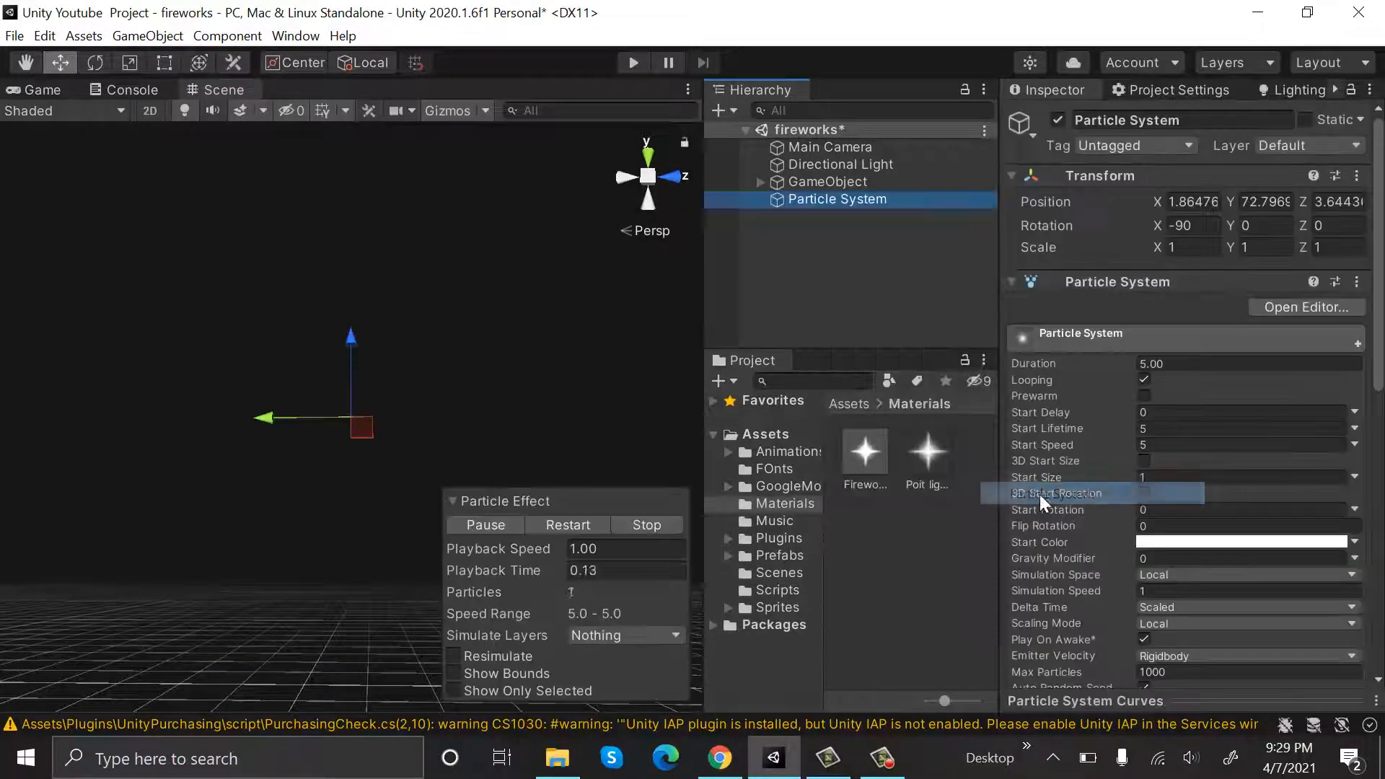
pyautogui.doubleClick(1126, 119)
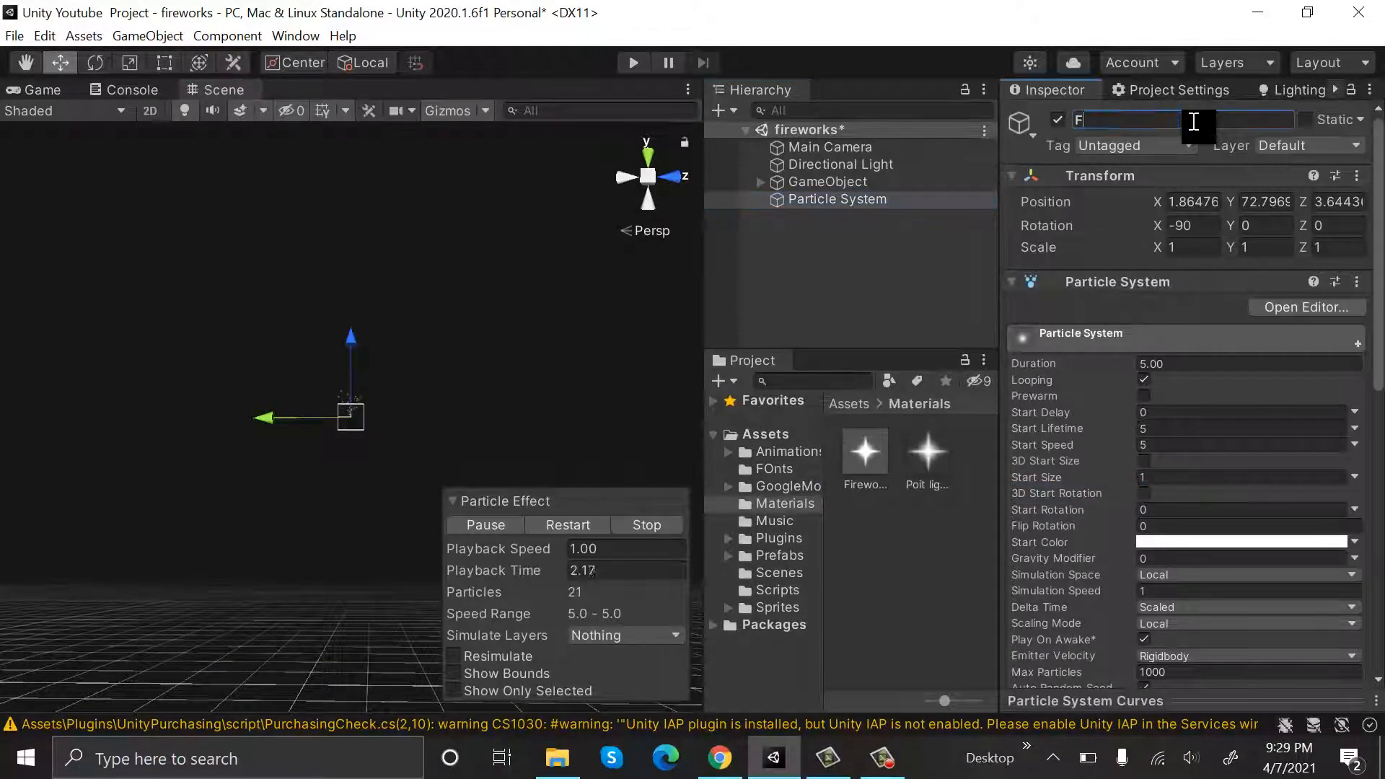
pyautogui.write('ire')
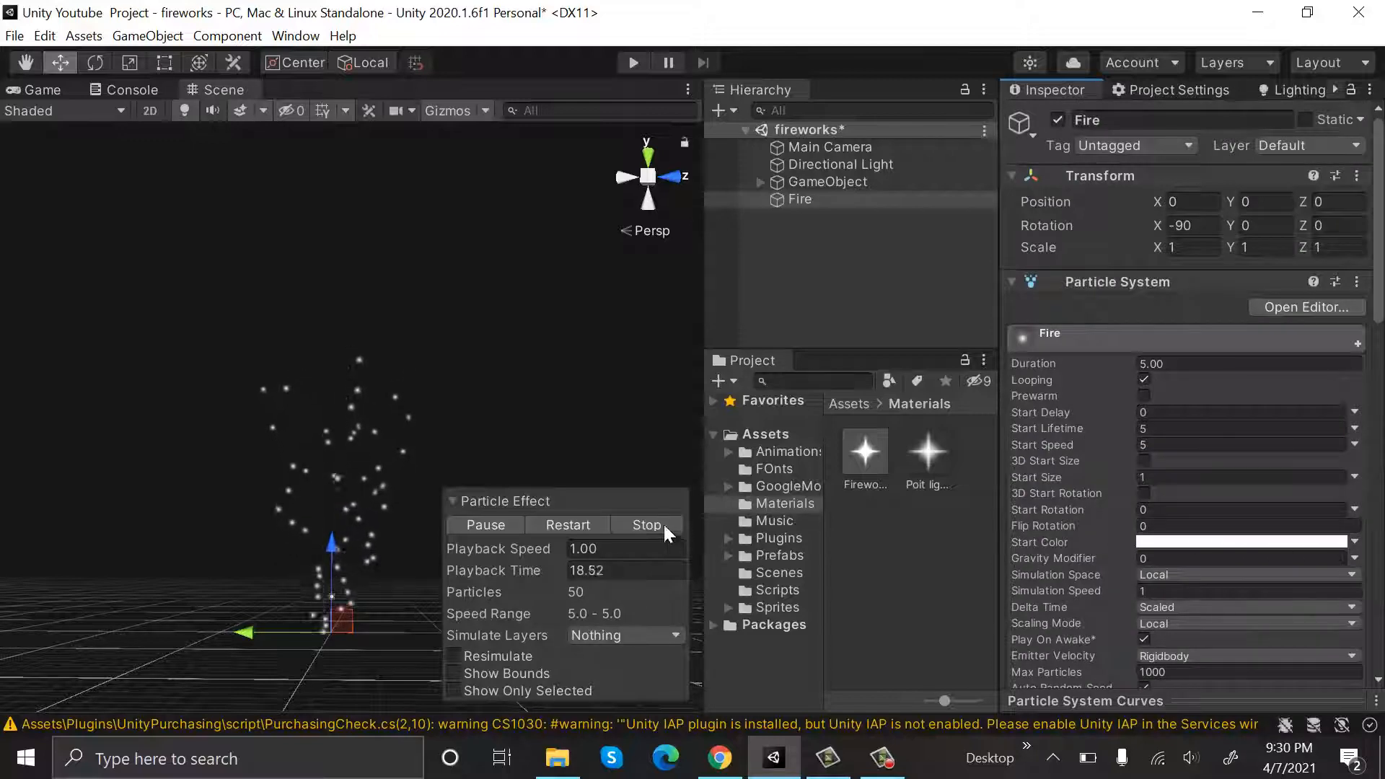
pyautogui.click(647, 525)
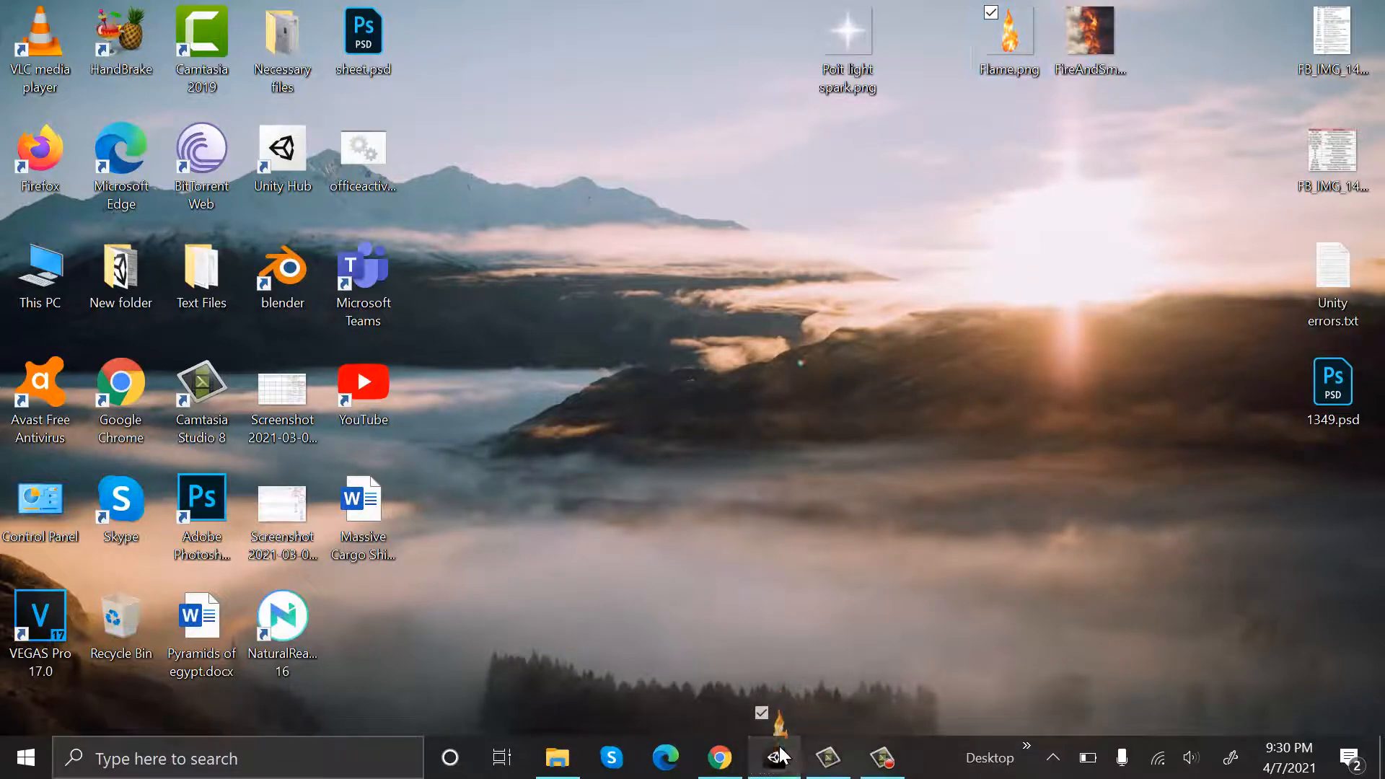
pyautogui.click(773, 757)
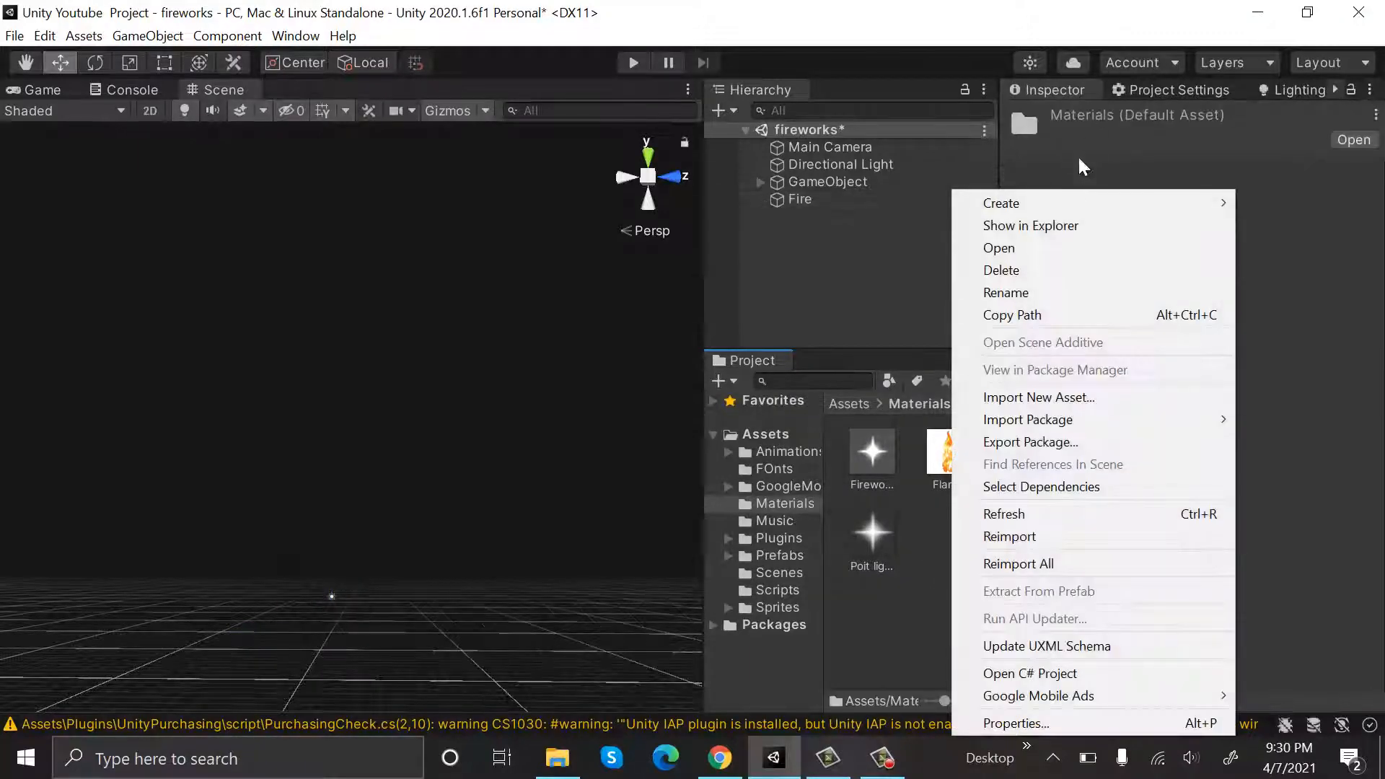
# Step: Create Fire_MAt with the Particles/Additive shader and flame texture, applied to Fire
pyautogui.click(1001, 203)
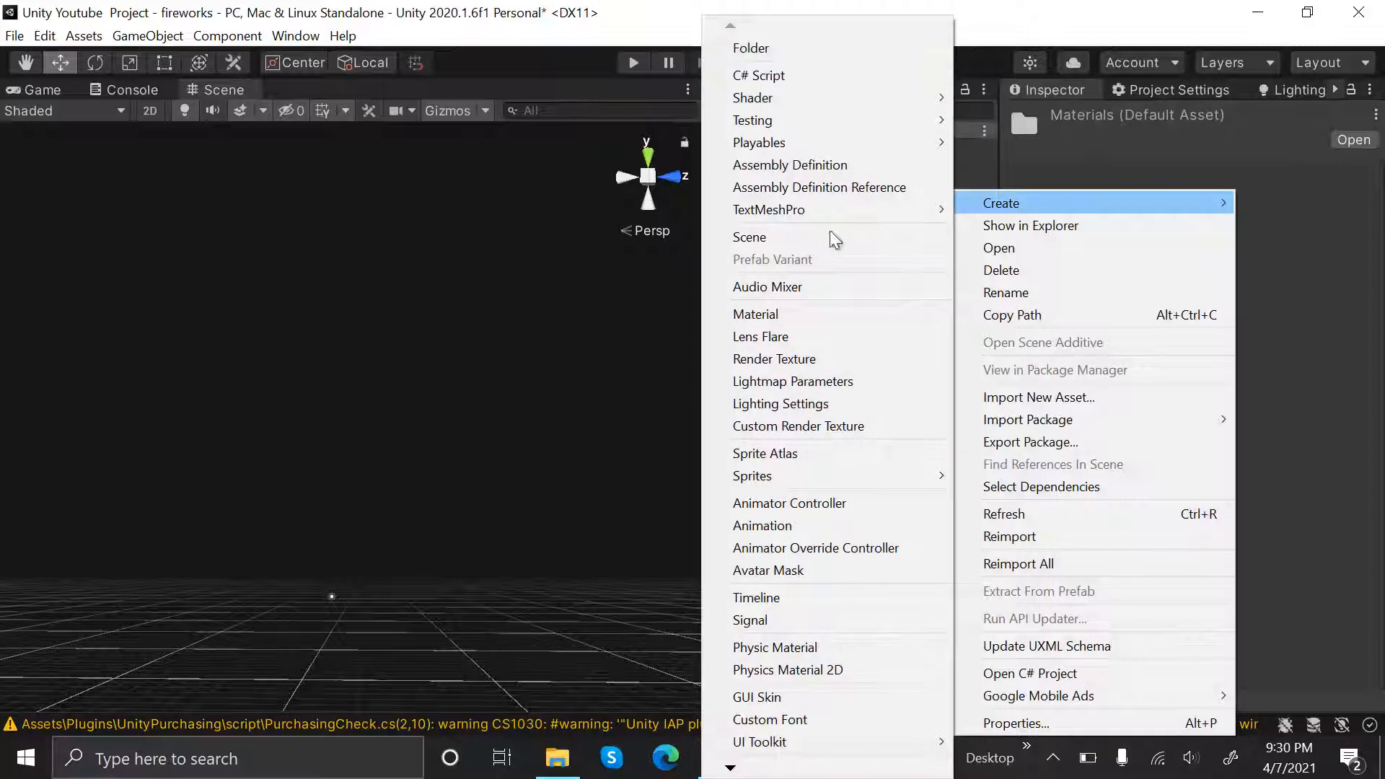
pyautogui.click(754, 313)
pyautogui.write('Fire')
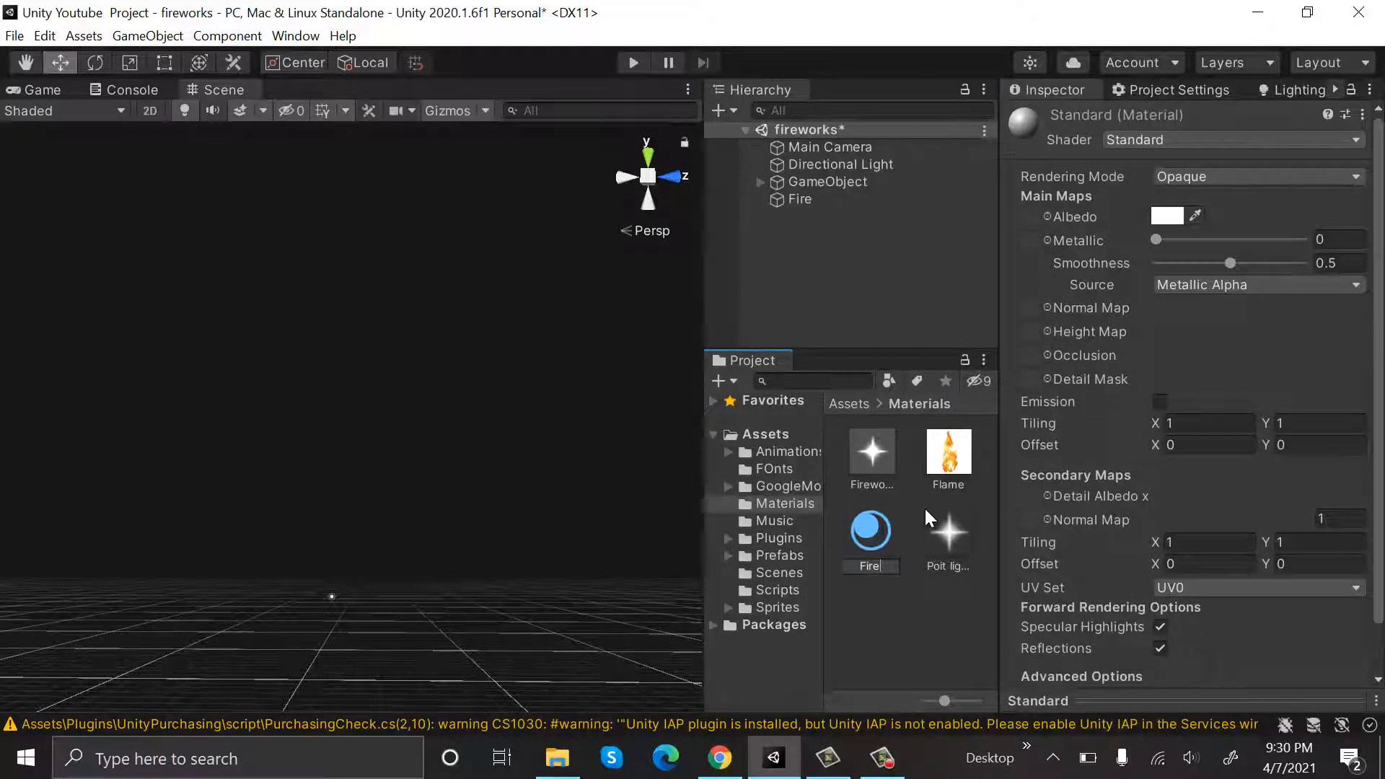
pyautogui.click(869, 450)
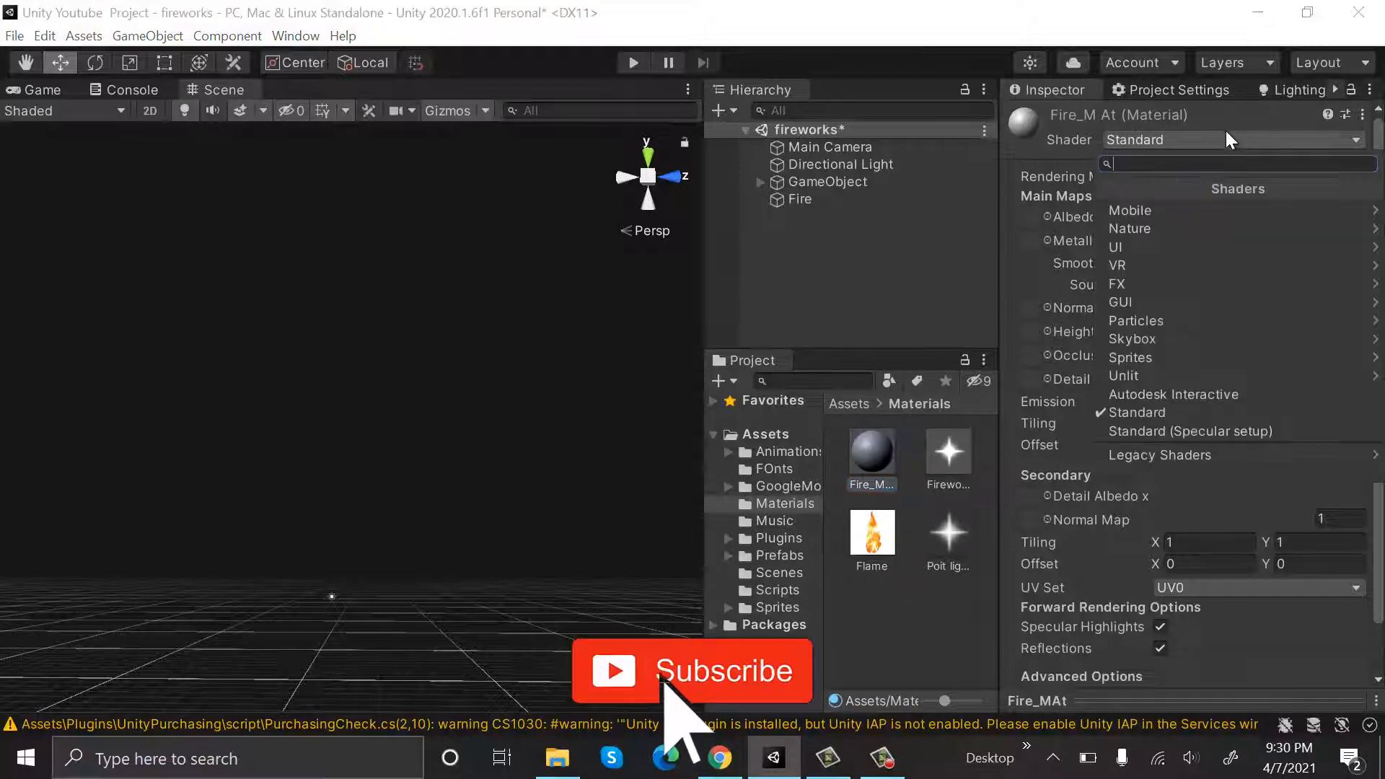
pyautogui.click(1158, 455)
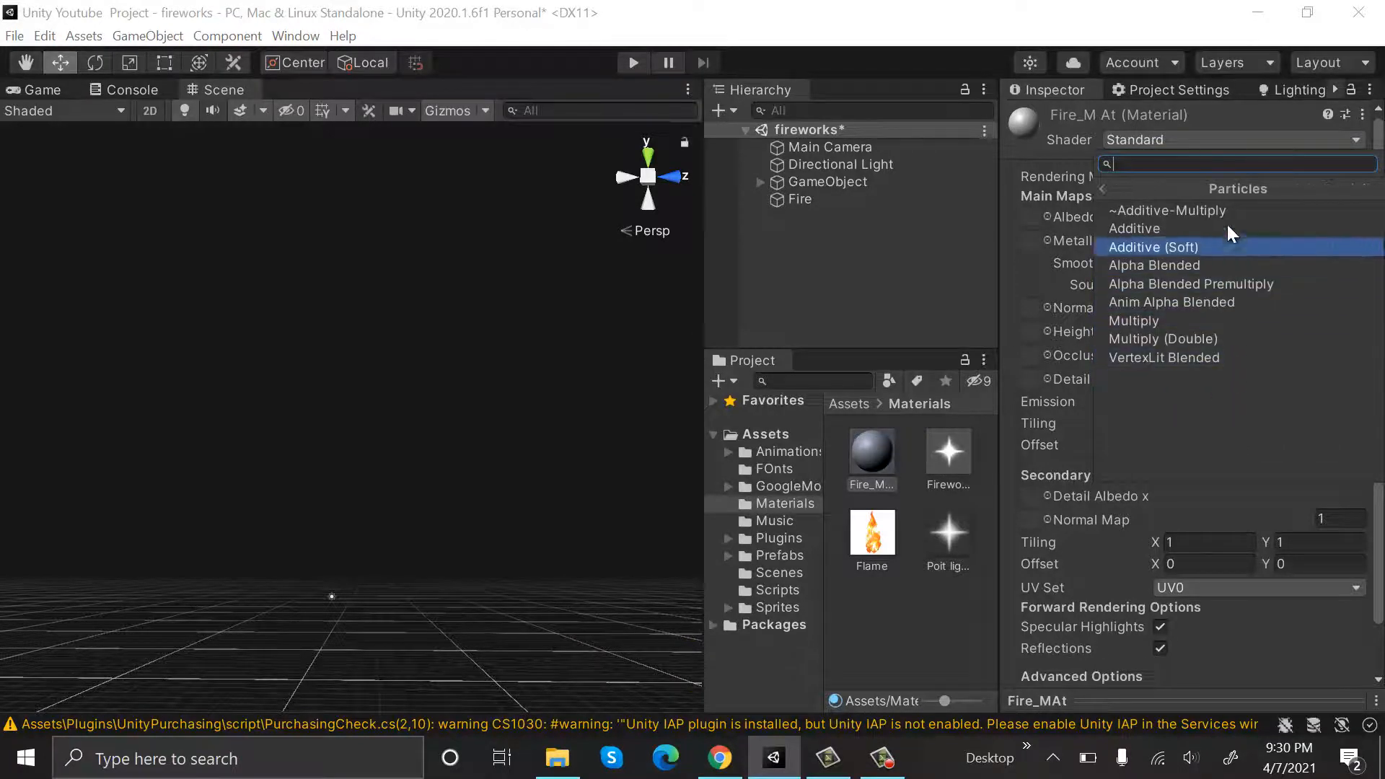
pyautogui.click(1134, 228)
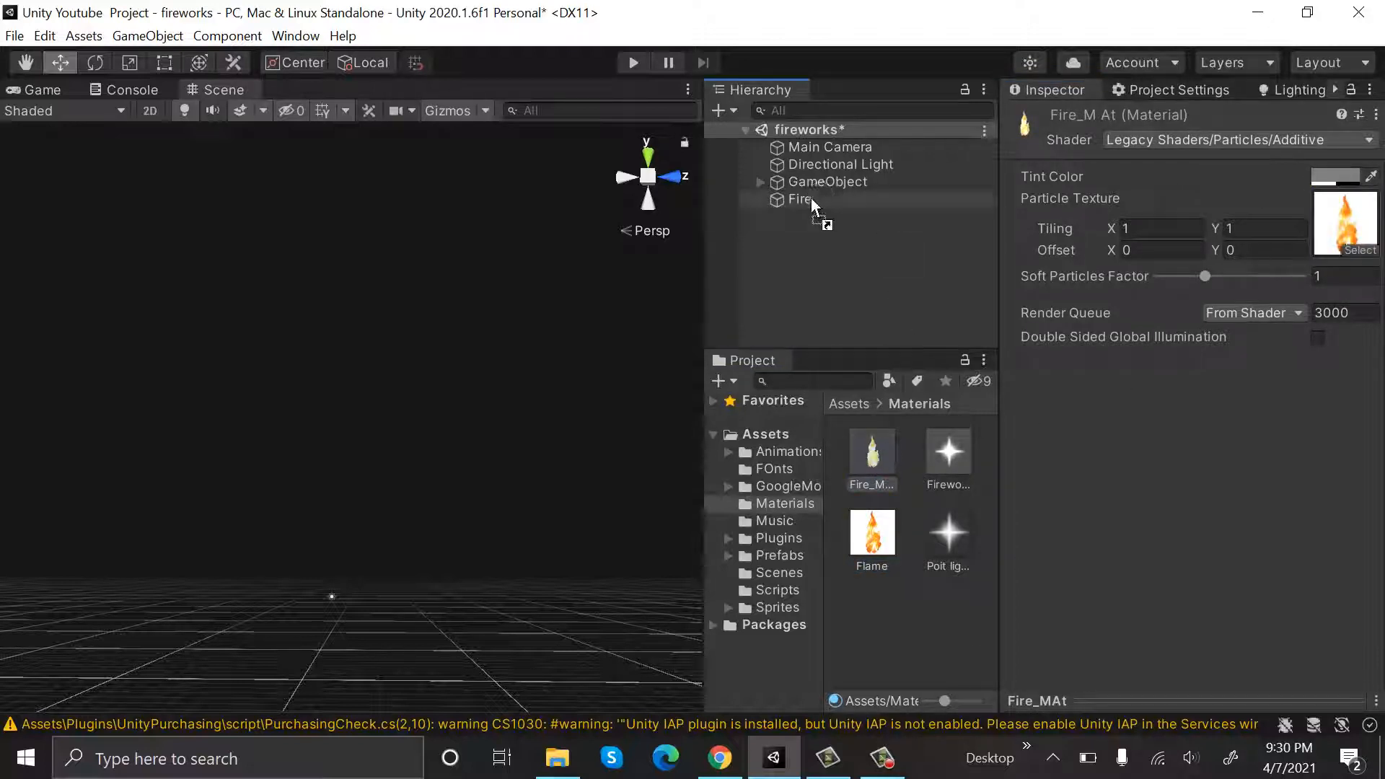
pyautogui.click(799, 199)
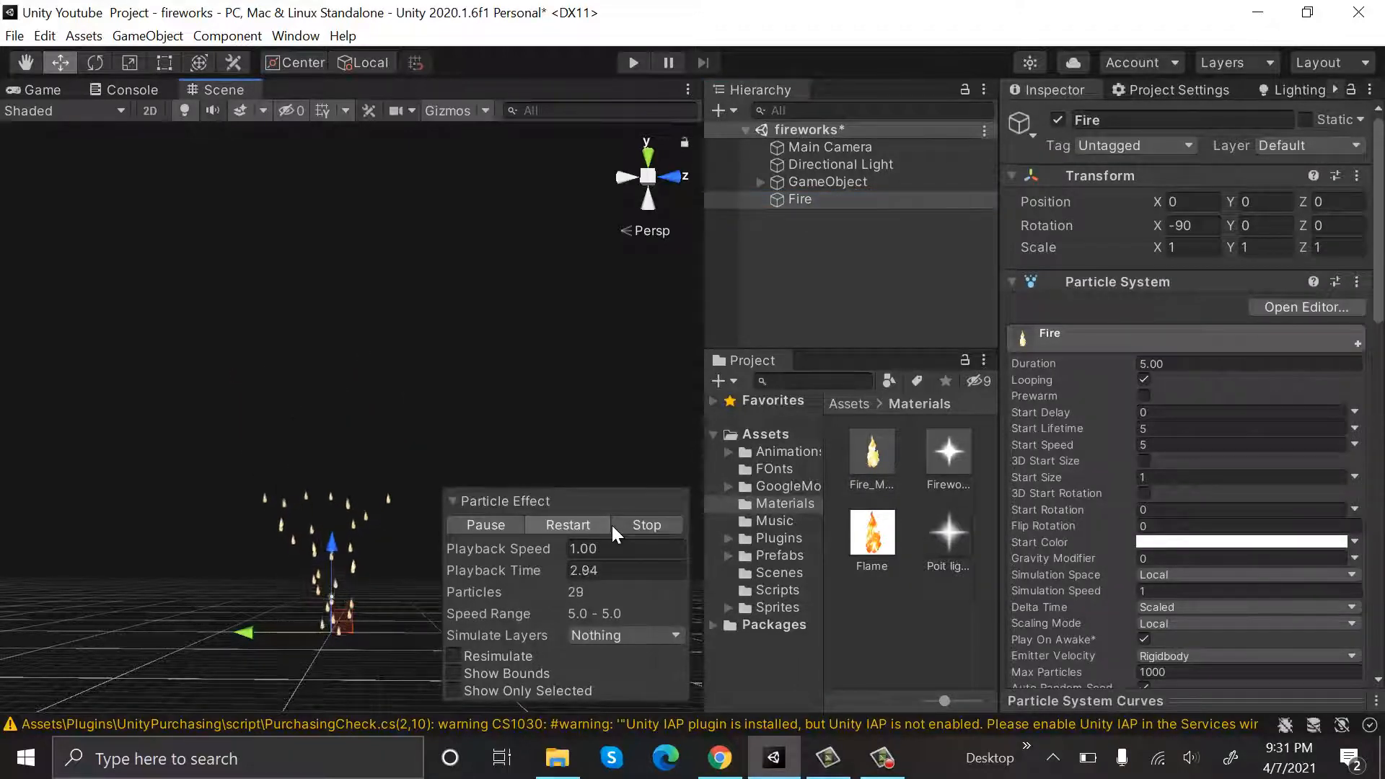
# Step: Set the render mode, then Duration 8, Start Lifetime 3.71 and Start Speed 1.1
pyautogui.scroll(-3)
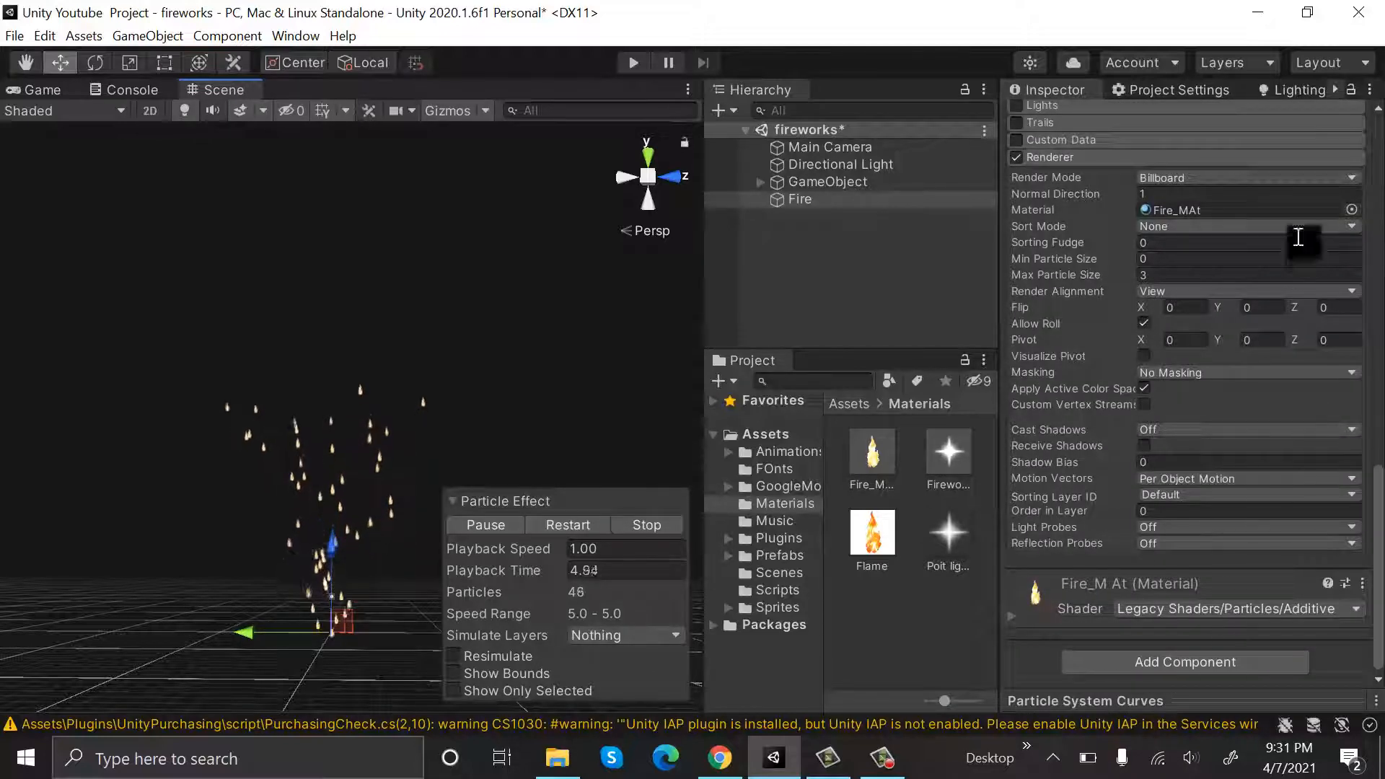
pyautogui.click(1244, 177)
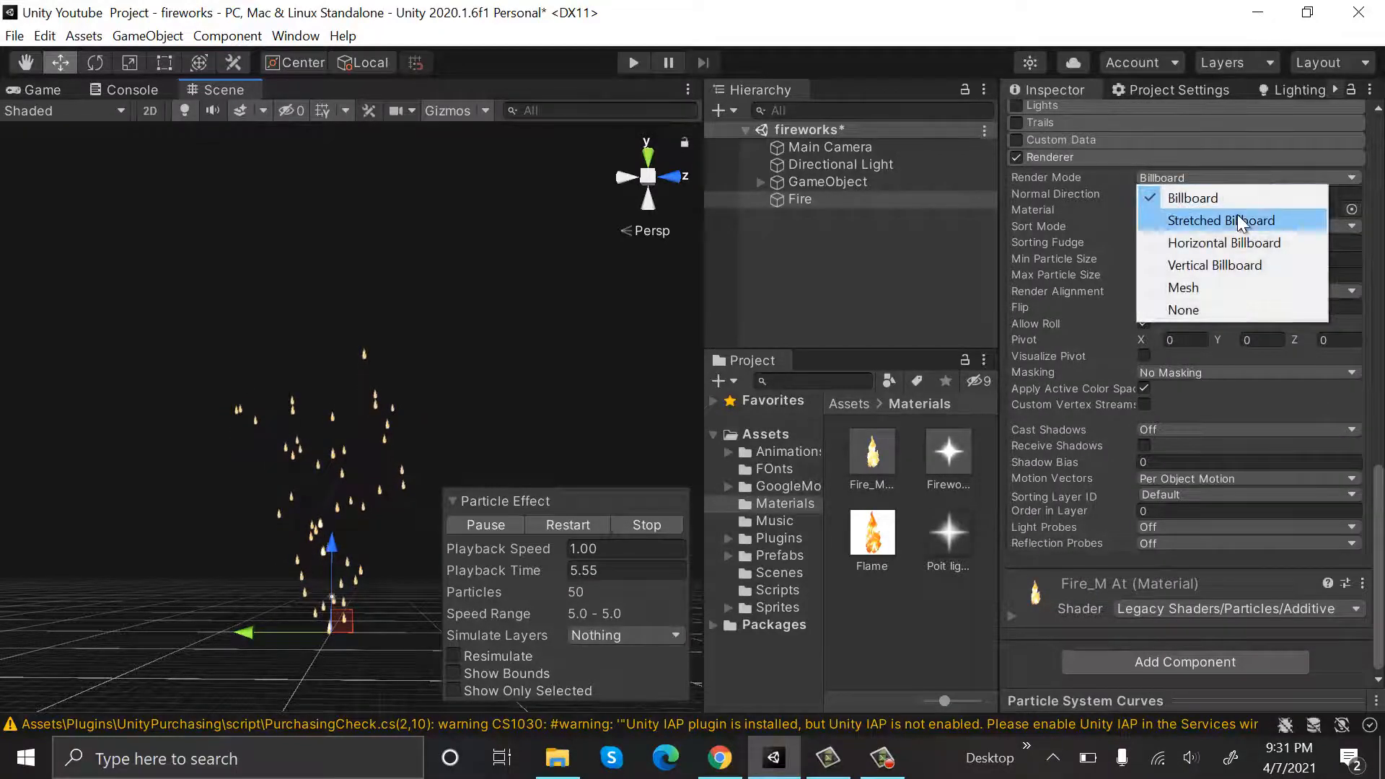
pyautogui.click(1222, 219)
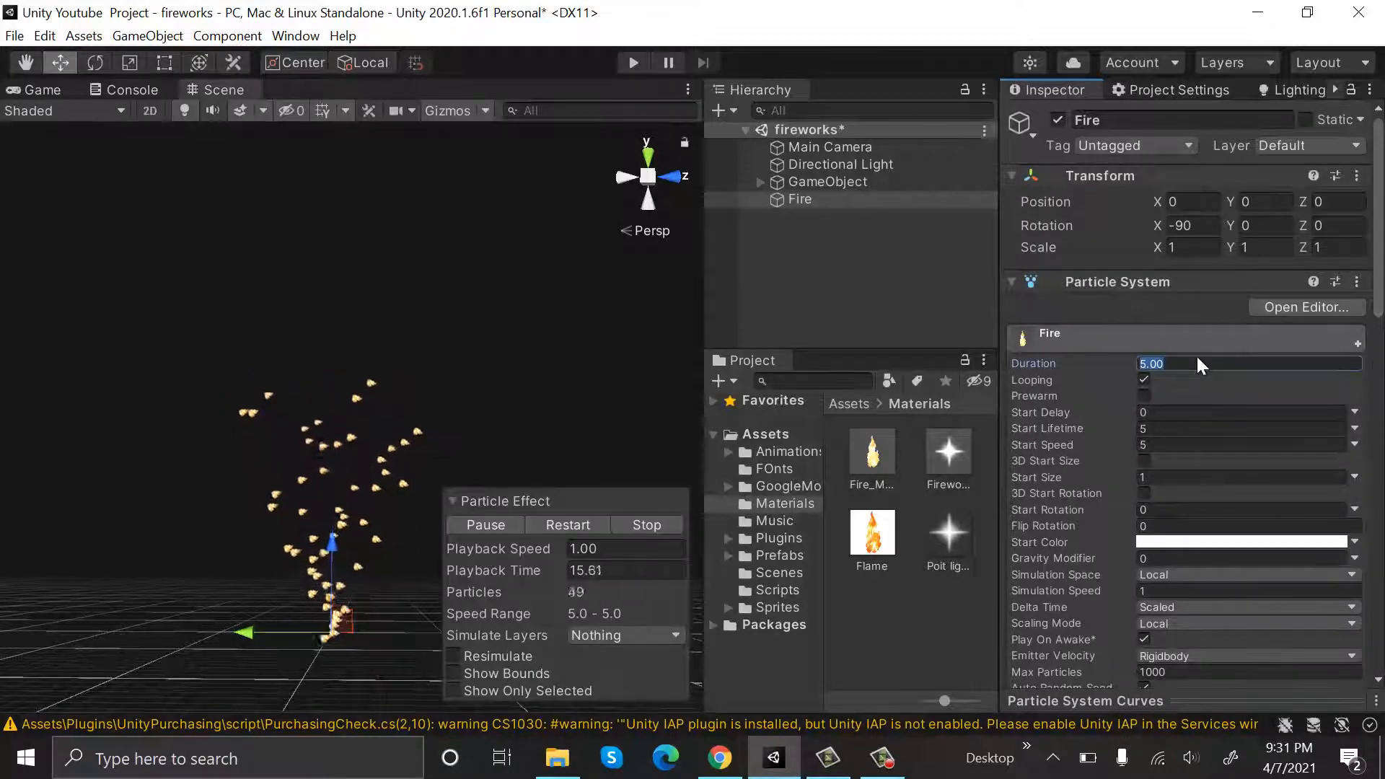
pyautogui.write('8')
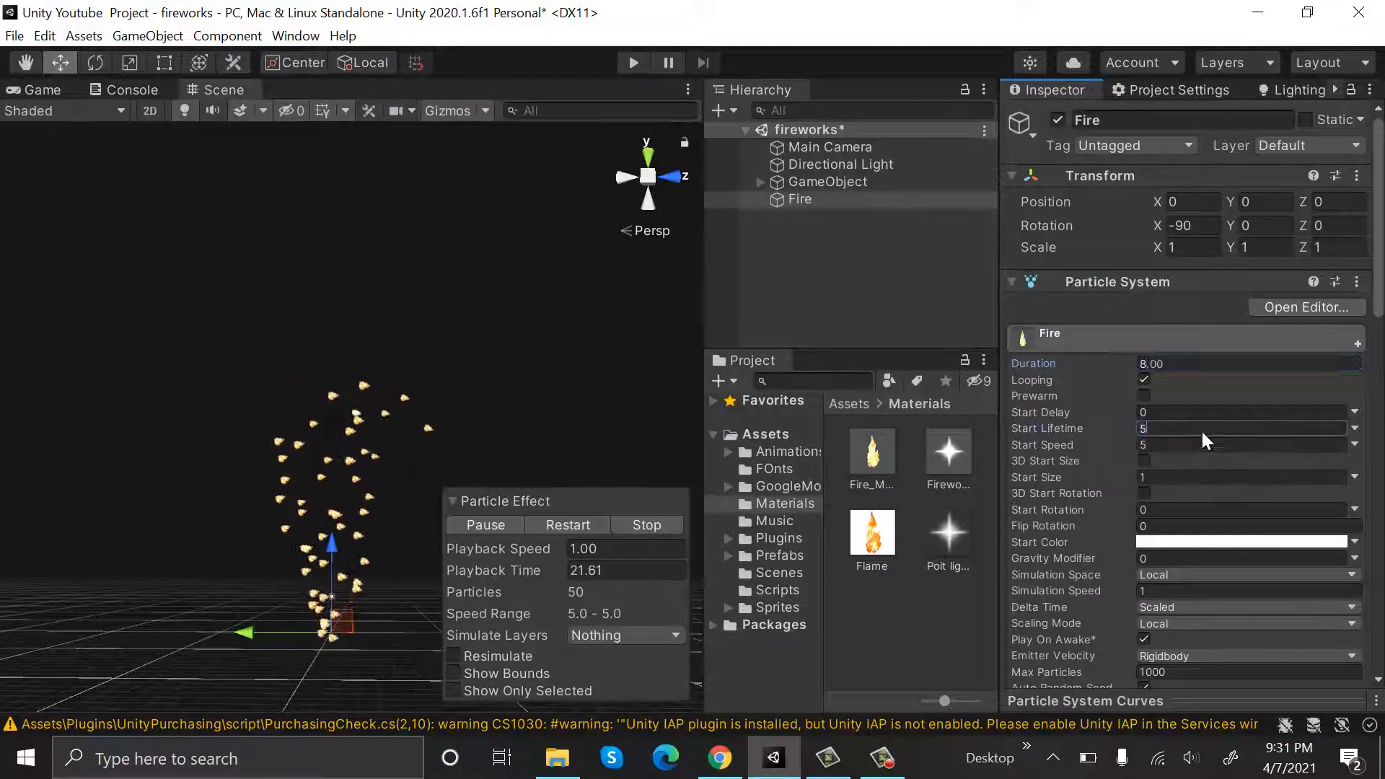
pyautogui.write('3.71')
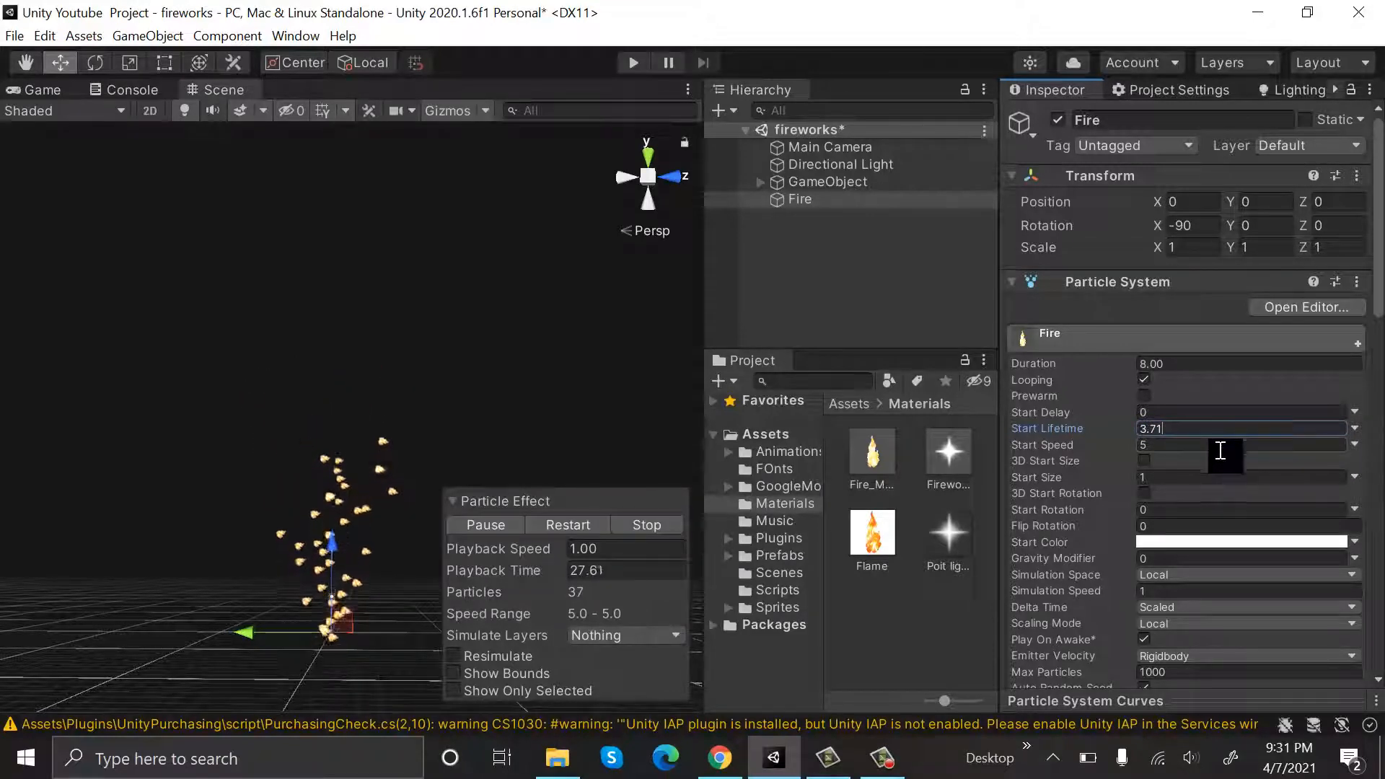
pyautogui.click(1236, 444)
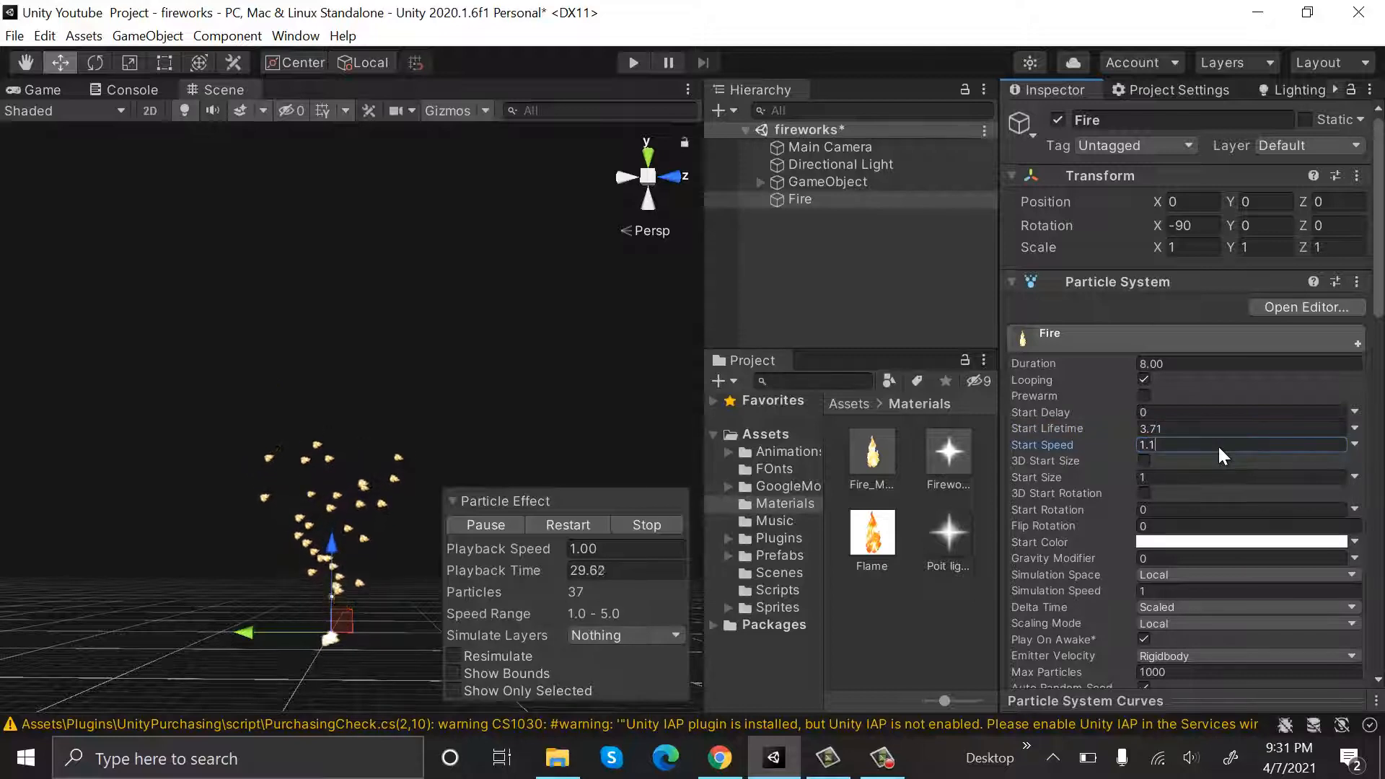
pyautogui.scroll(-3)
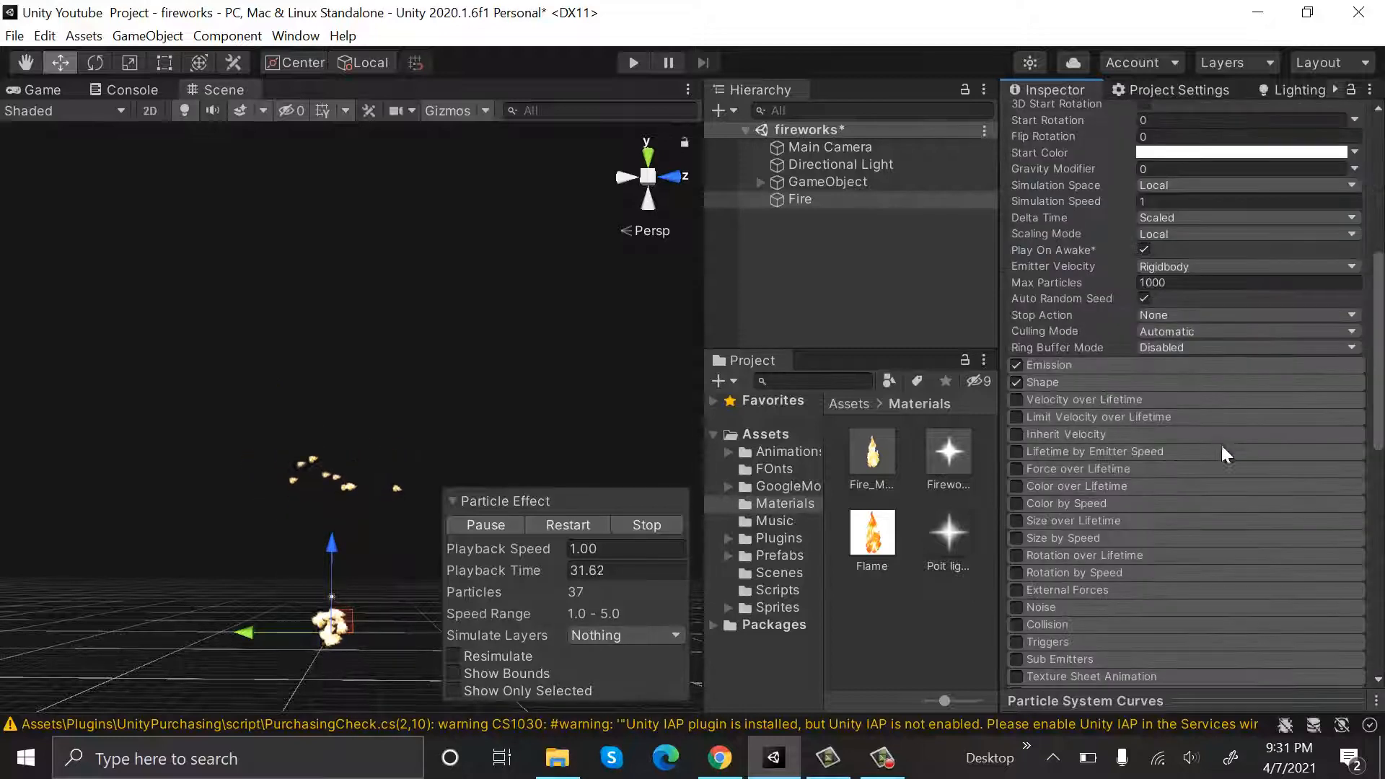
# Step: Make the start colour orange and set the emission rate over time to 30
pyautogui.click(1245, 151)
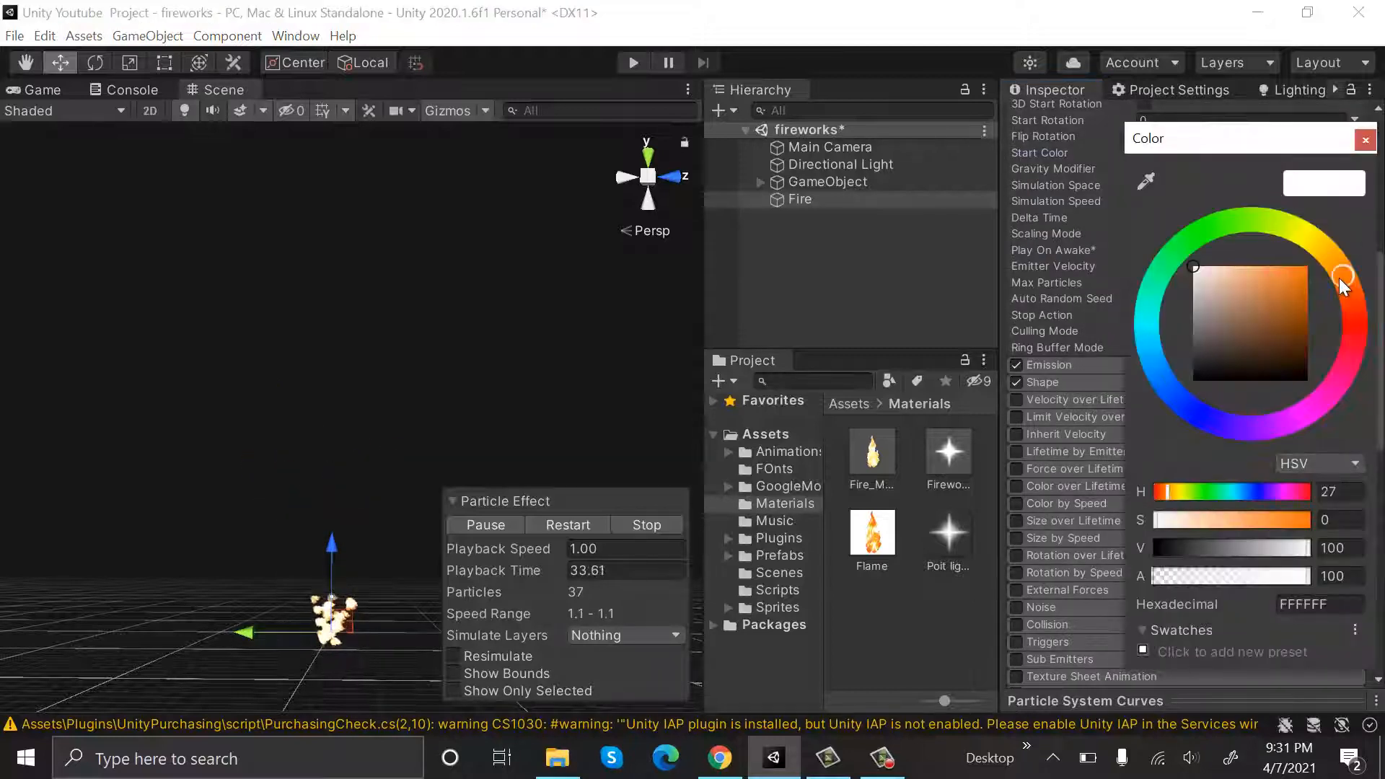
pyautogui.moveTo(1341, 274); pyautogui.dragTo(1350, 294)
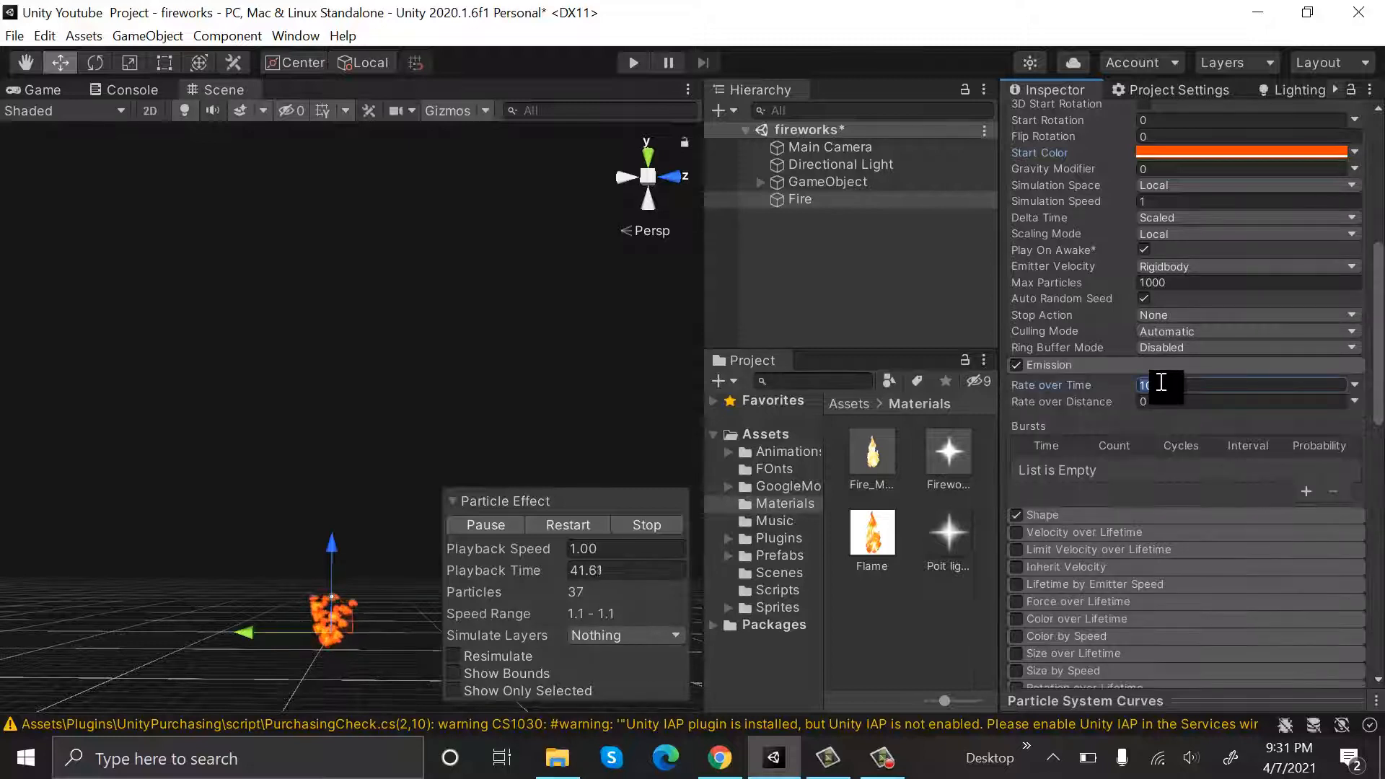
pyautogui.write('30')
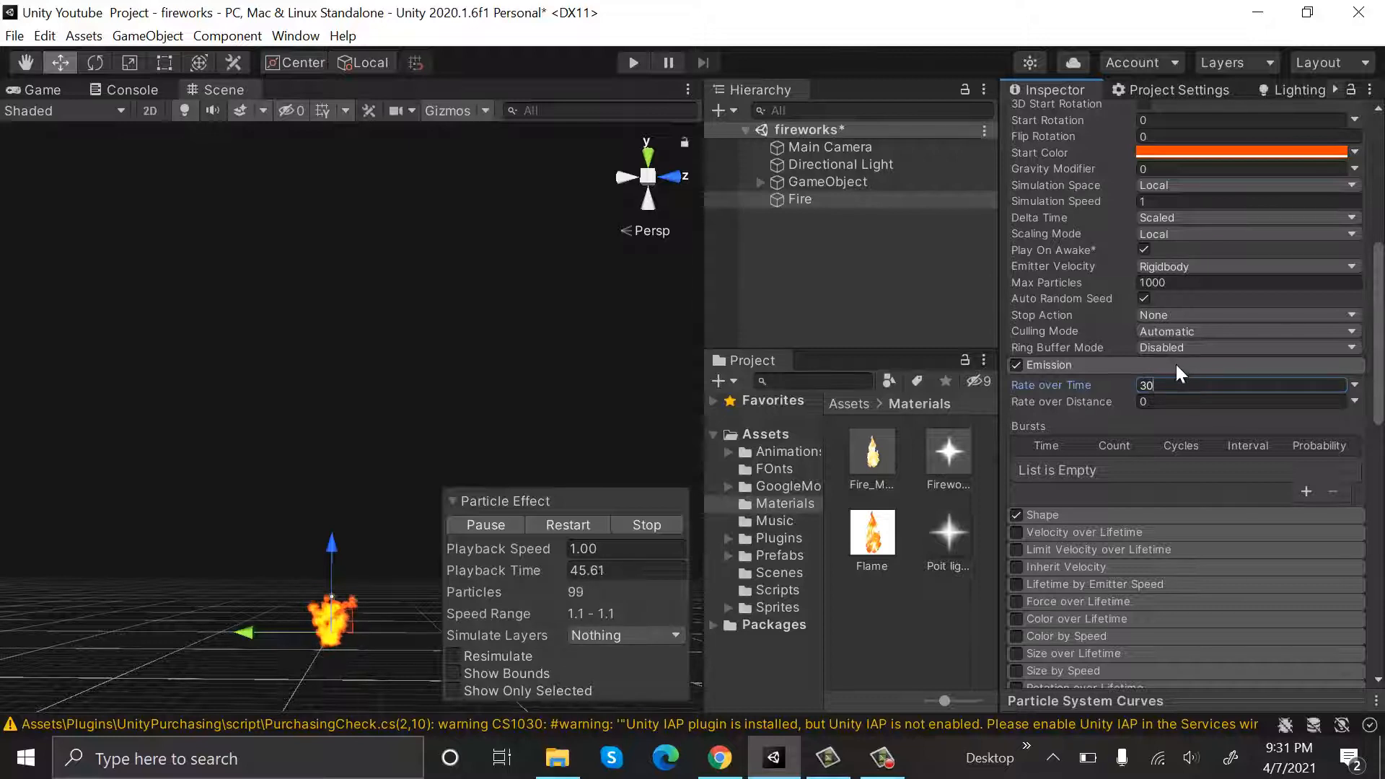
pyautogui.click(1043, 381)
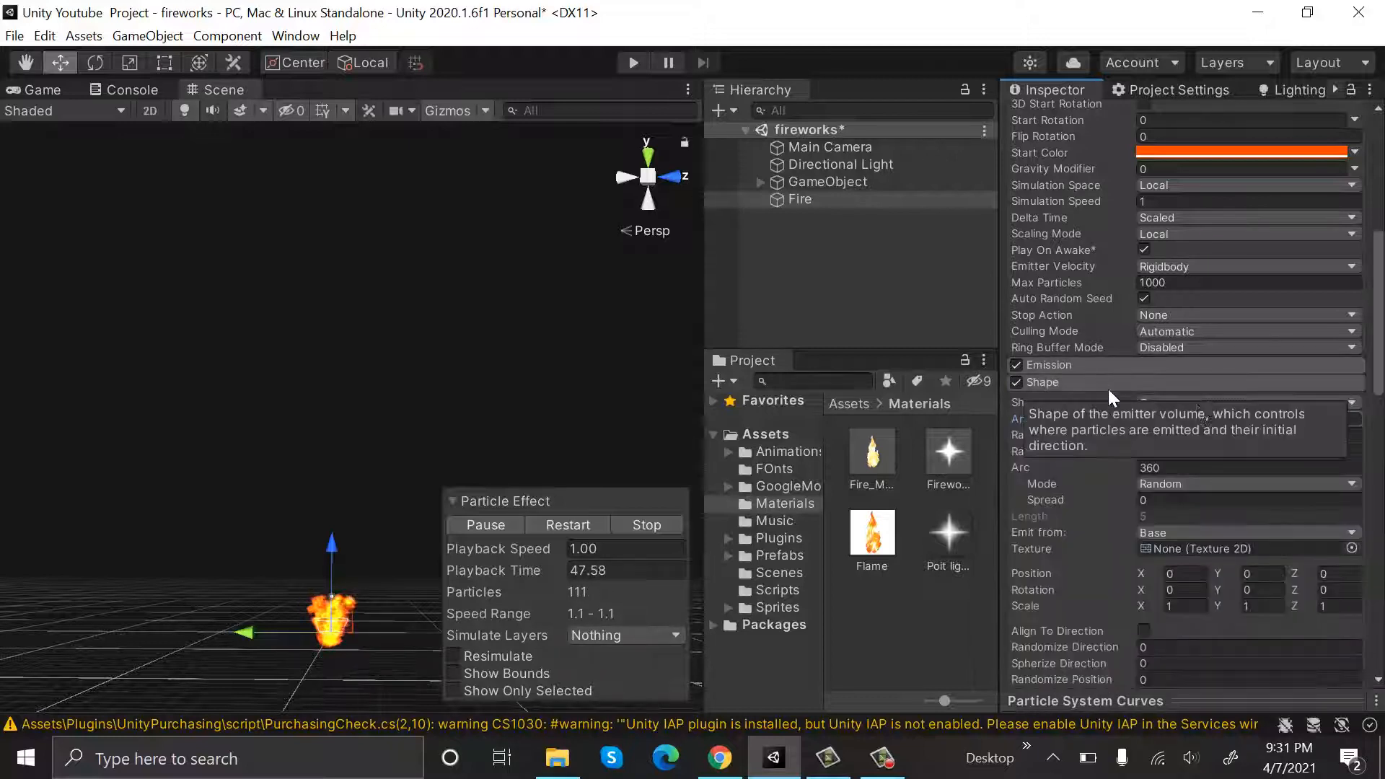
# Step: Set the emitter cone shape radius to 0.3
pyautogui.click(1245, 403)
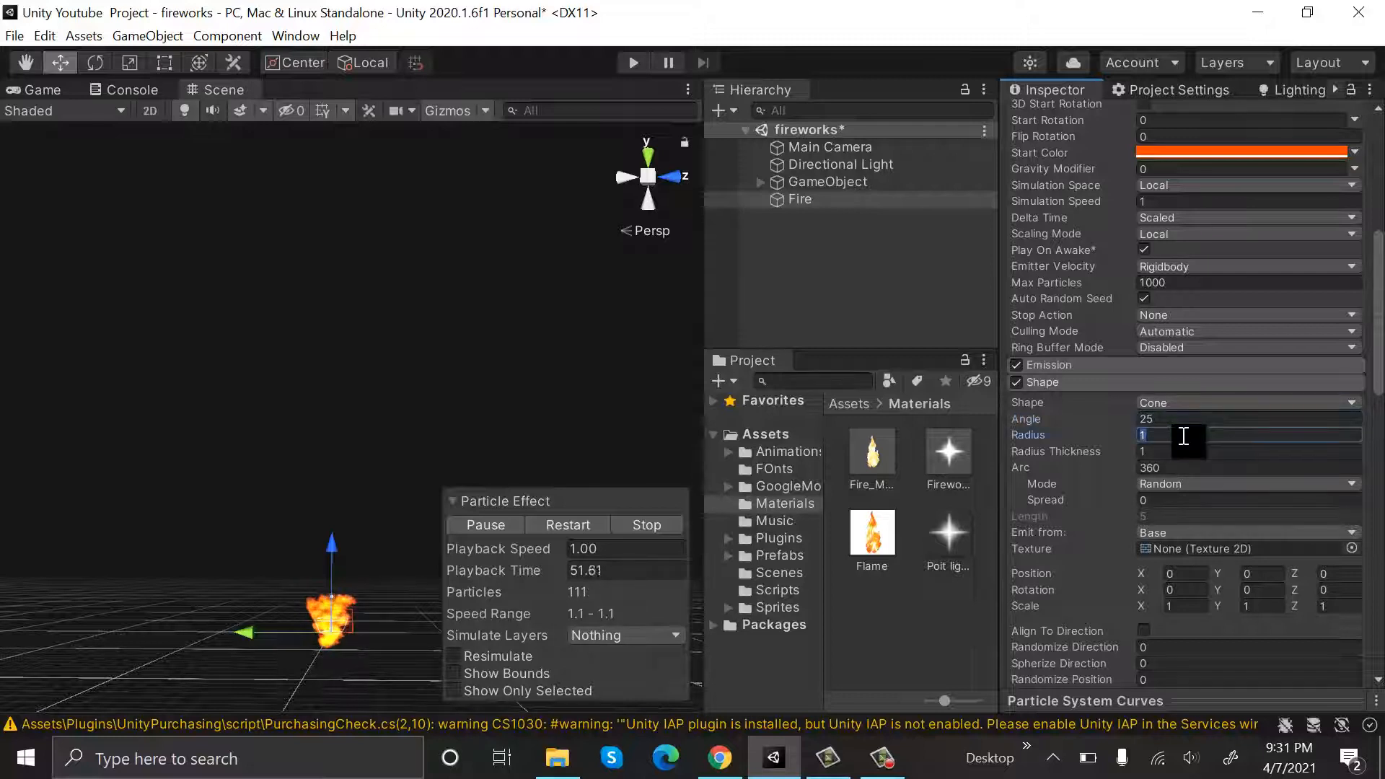
pyautogui.write('0')
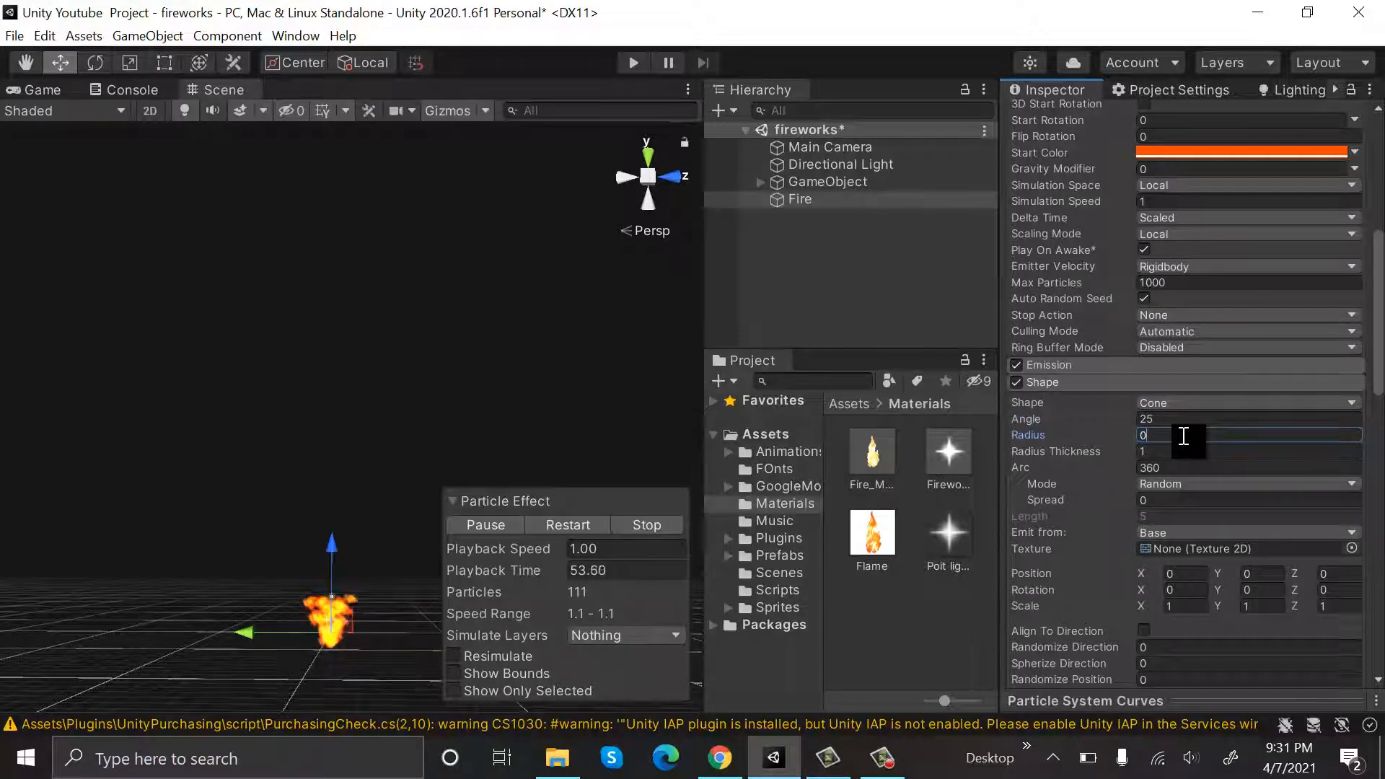
pyautogui.write('0.3')
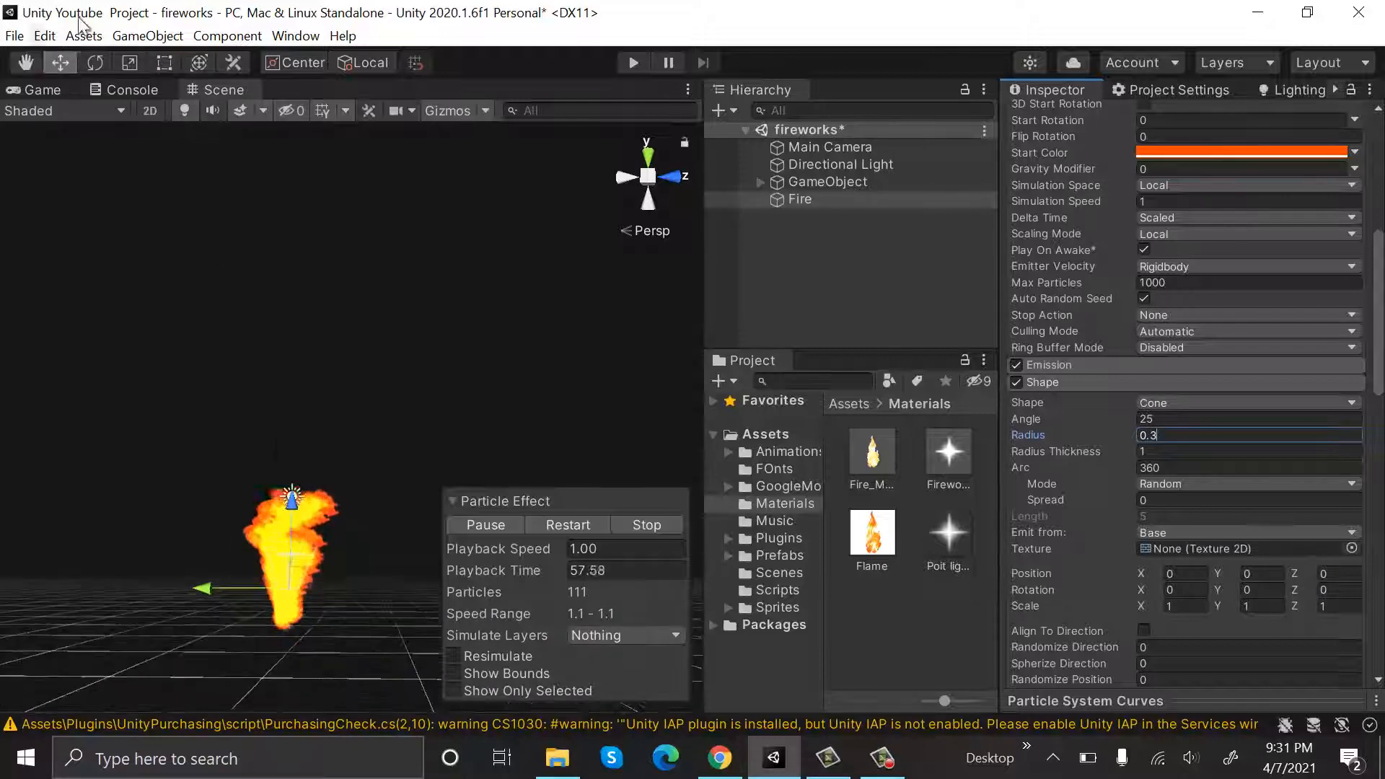
# Step: Dock the Game view and move Main Camera to position 0, 0, -10
pyautogui.click(40, 89)
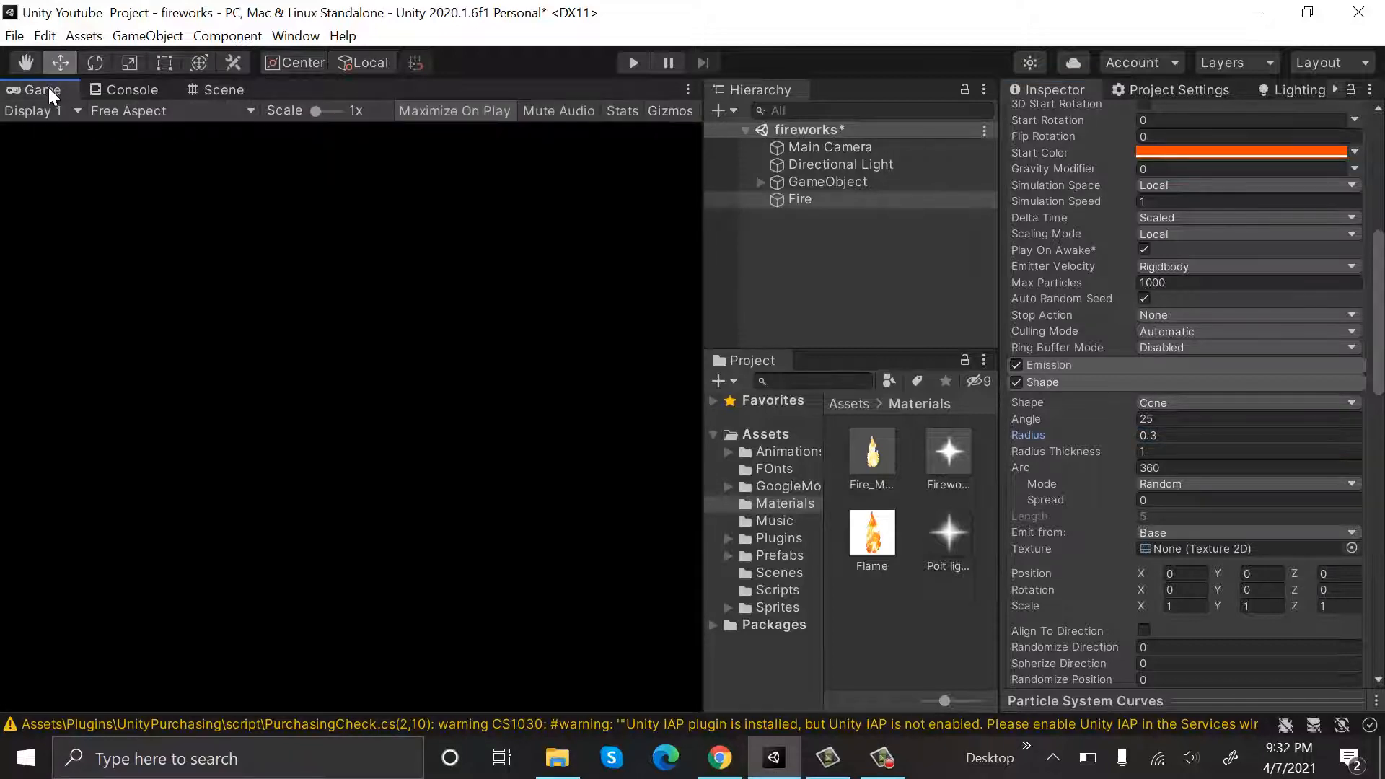
pyautogui.click(828, 147)
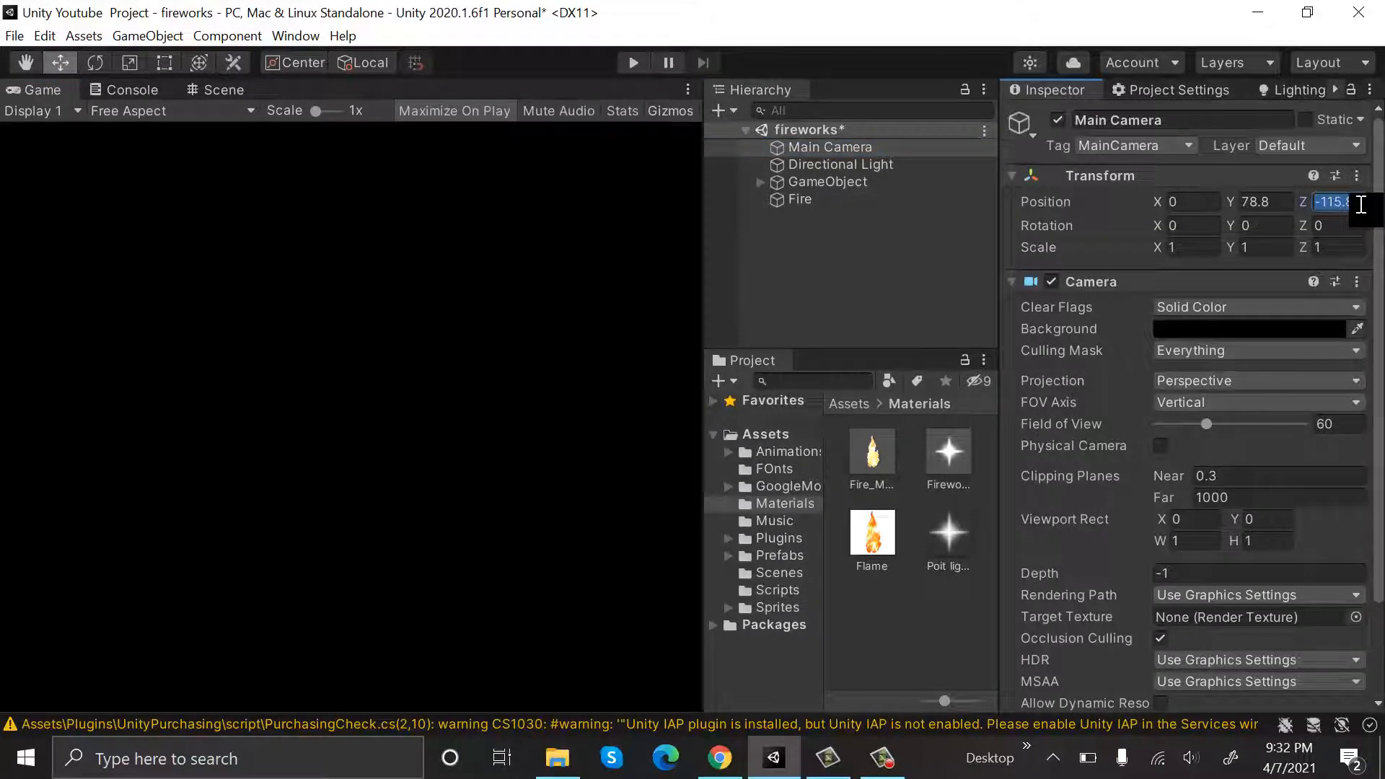
pyautogui.write('-10')
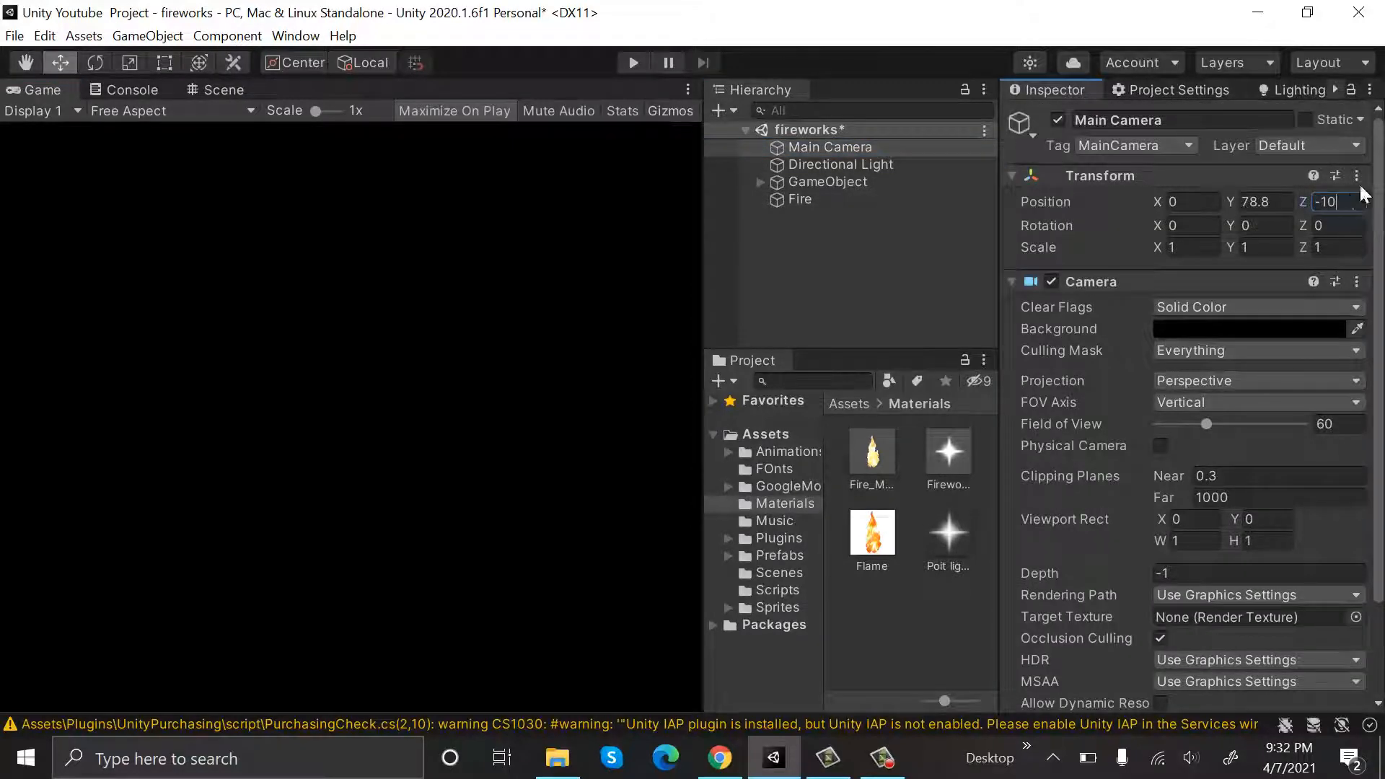
pyautogui.click(1254, 202)
pyautogui.write('0')
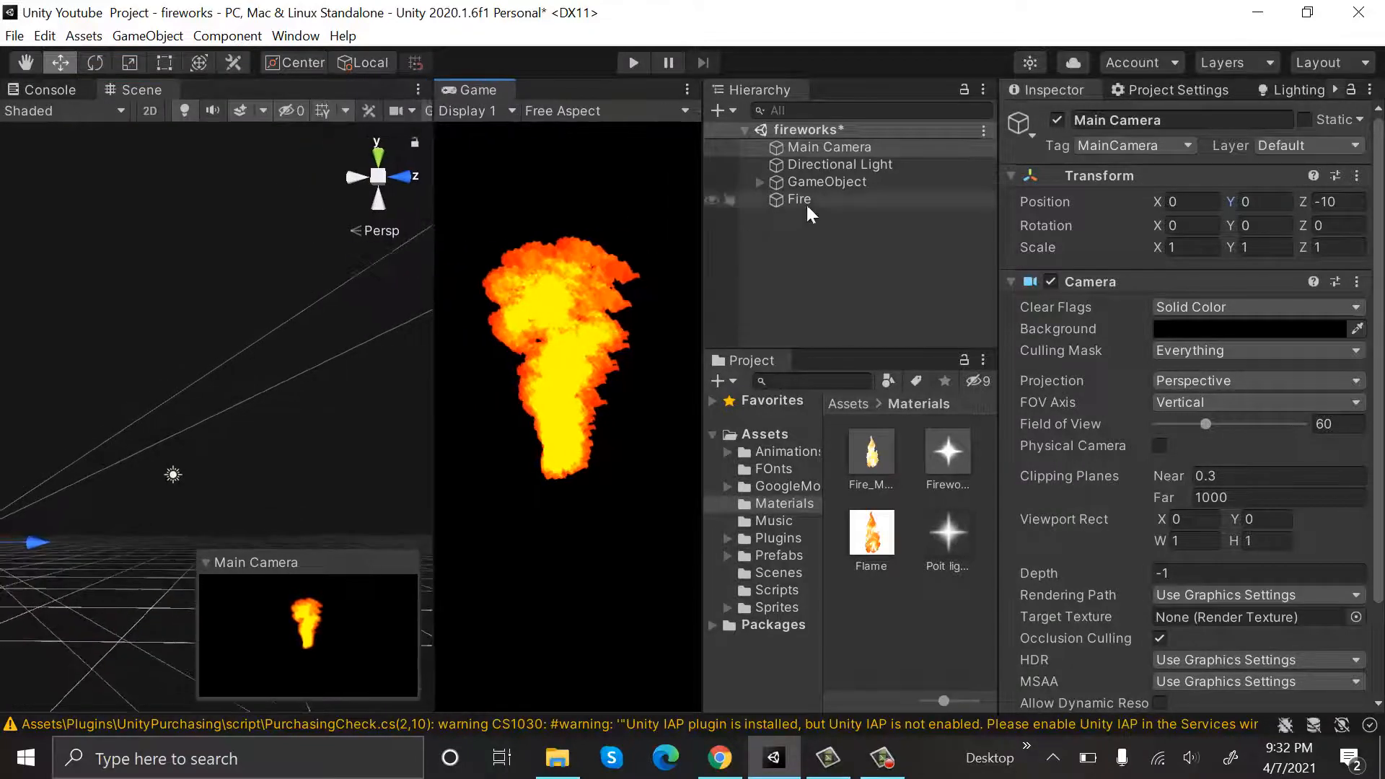
# Step: Enable the Color over Lifetime module on the Fire particle system
pyautogui.click(798, 199)
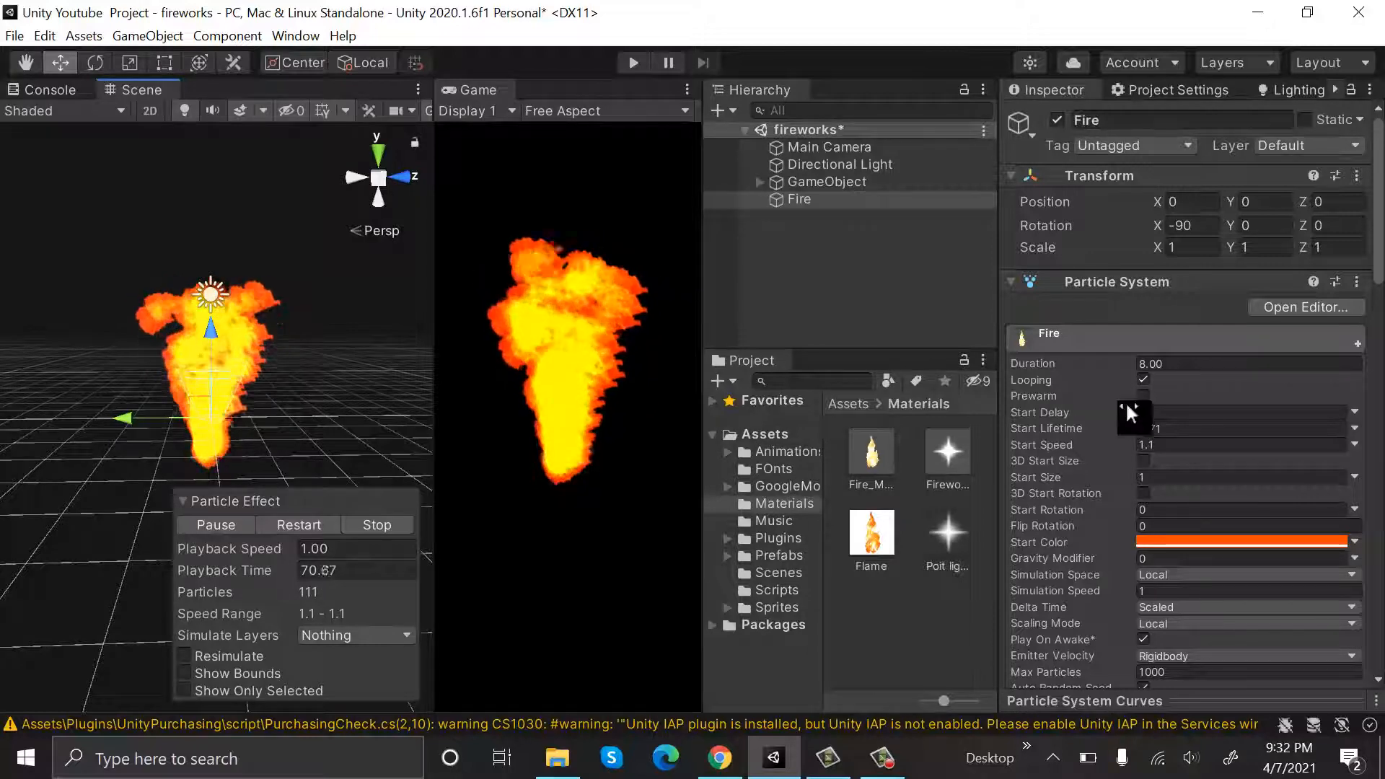
pyautogui.scroll(-3)
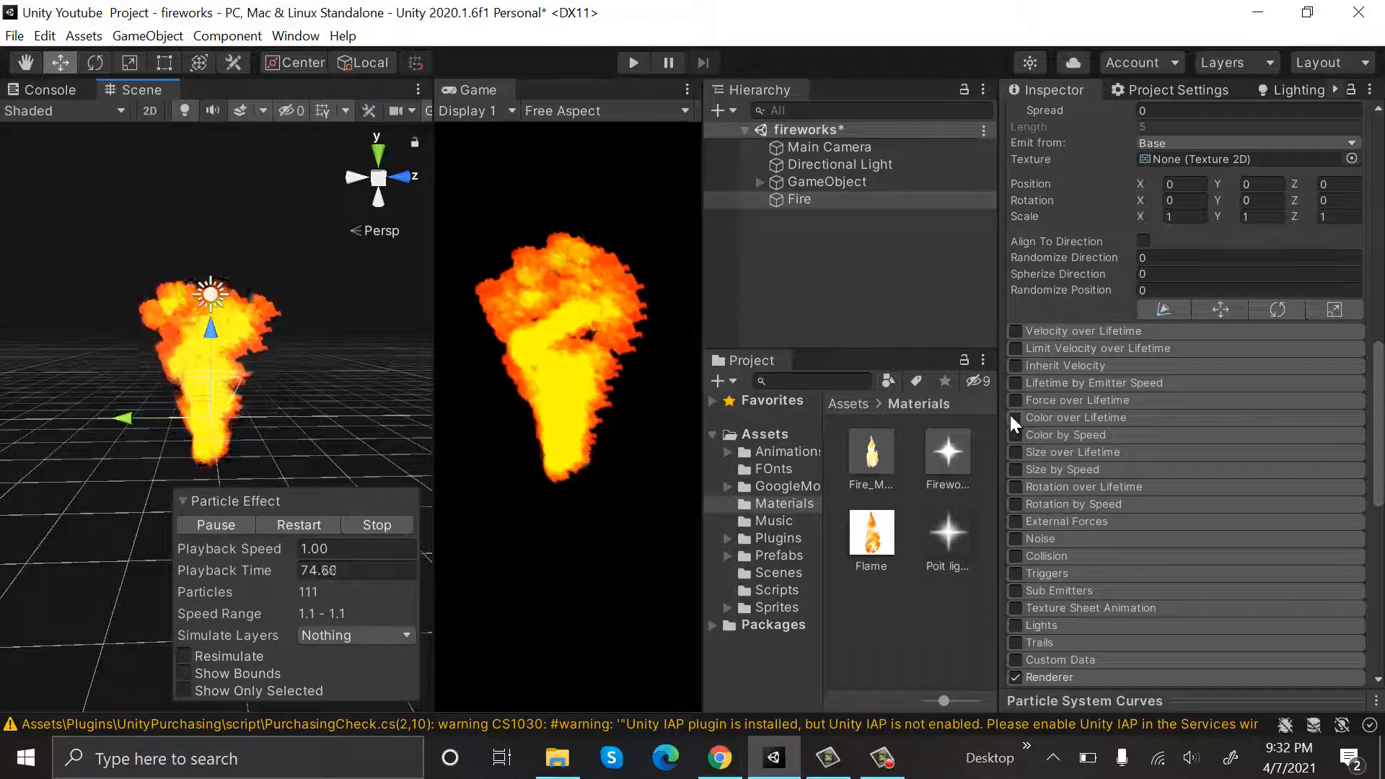
pyautogui.click(1014, 417)
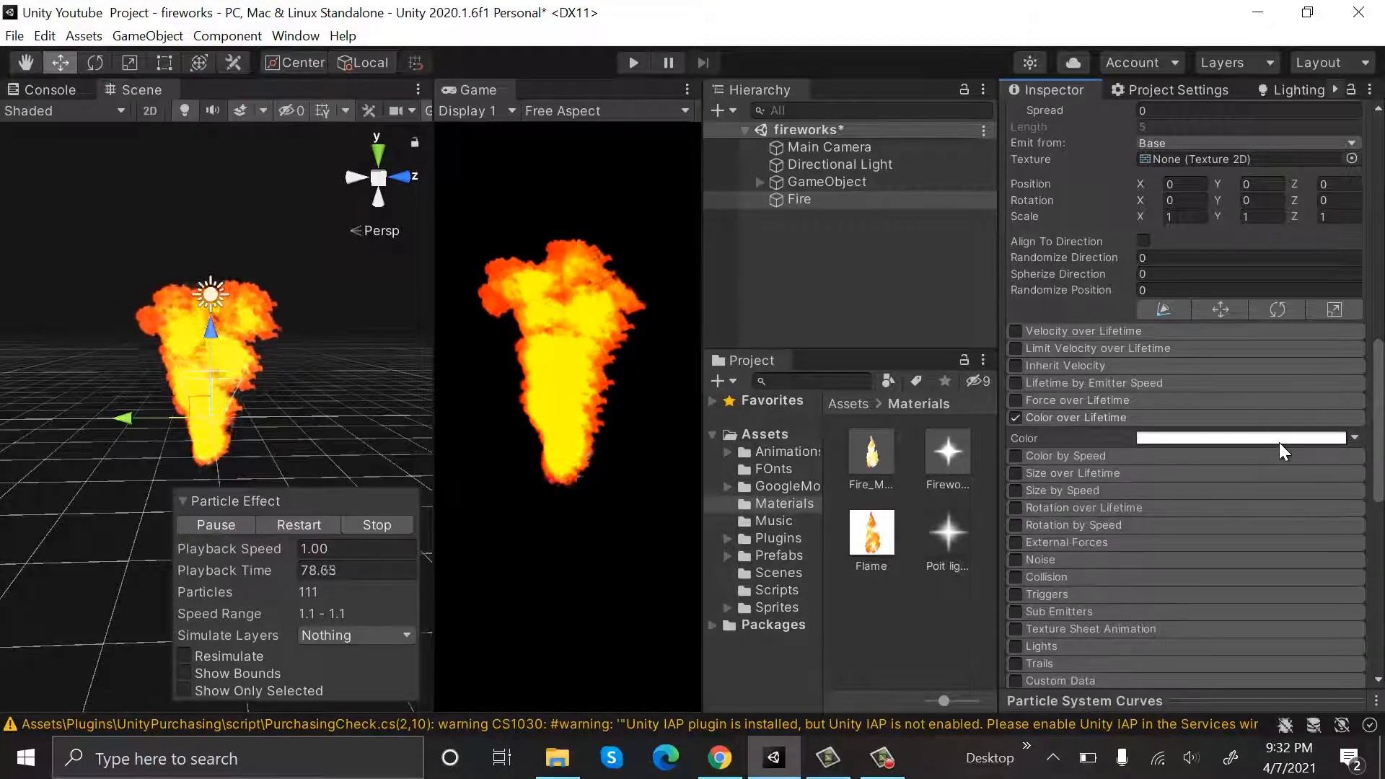
# Step: Set the lifetime gradient's end alpha key to 0 so particles fade out
pyautogui.click(1240, 439)
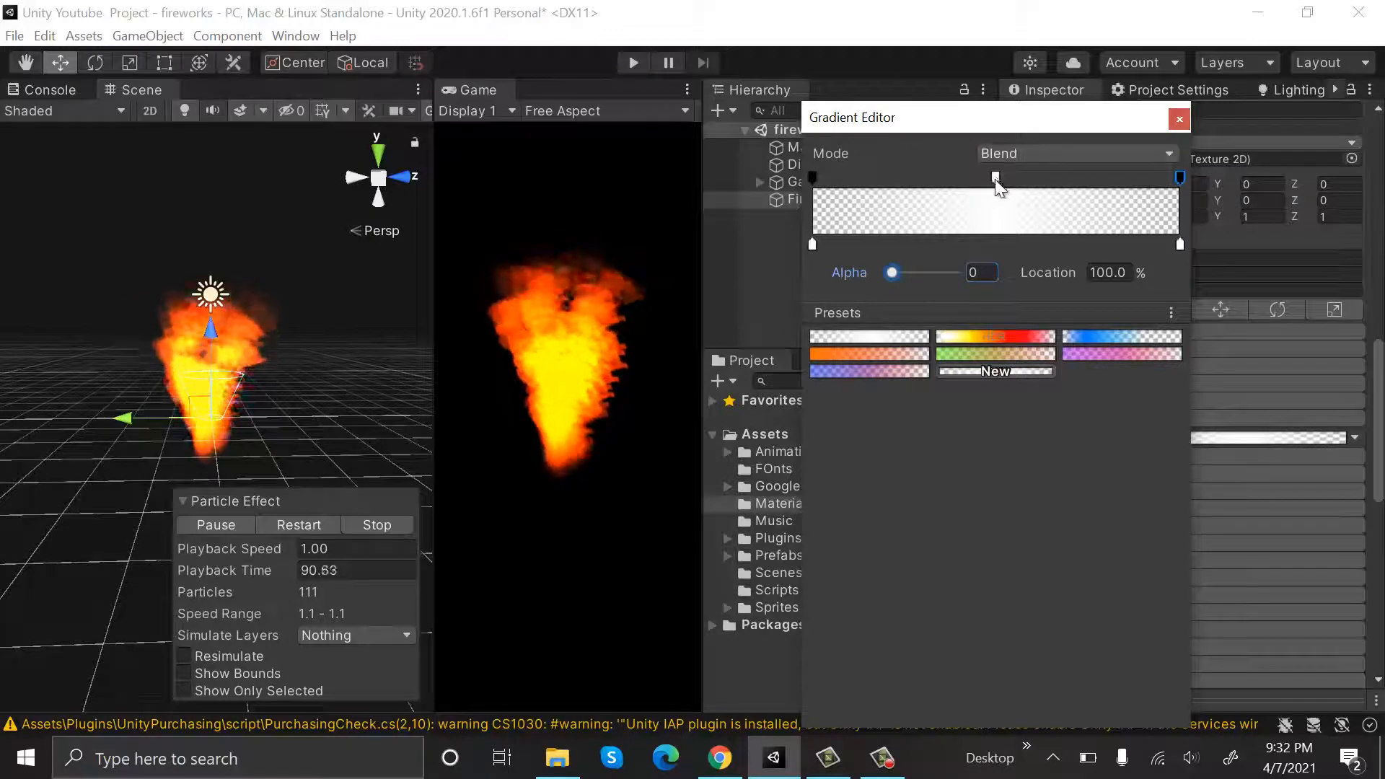
pyautogui.click(1178, 119)
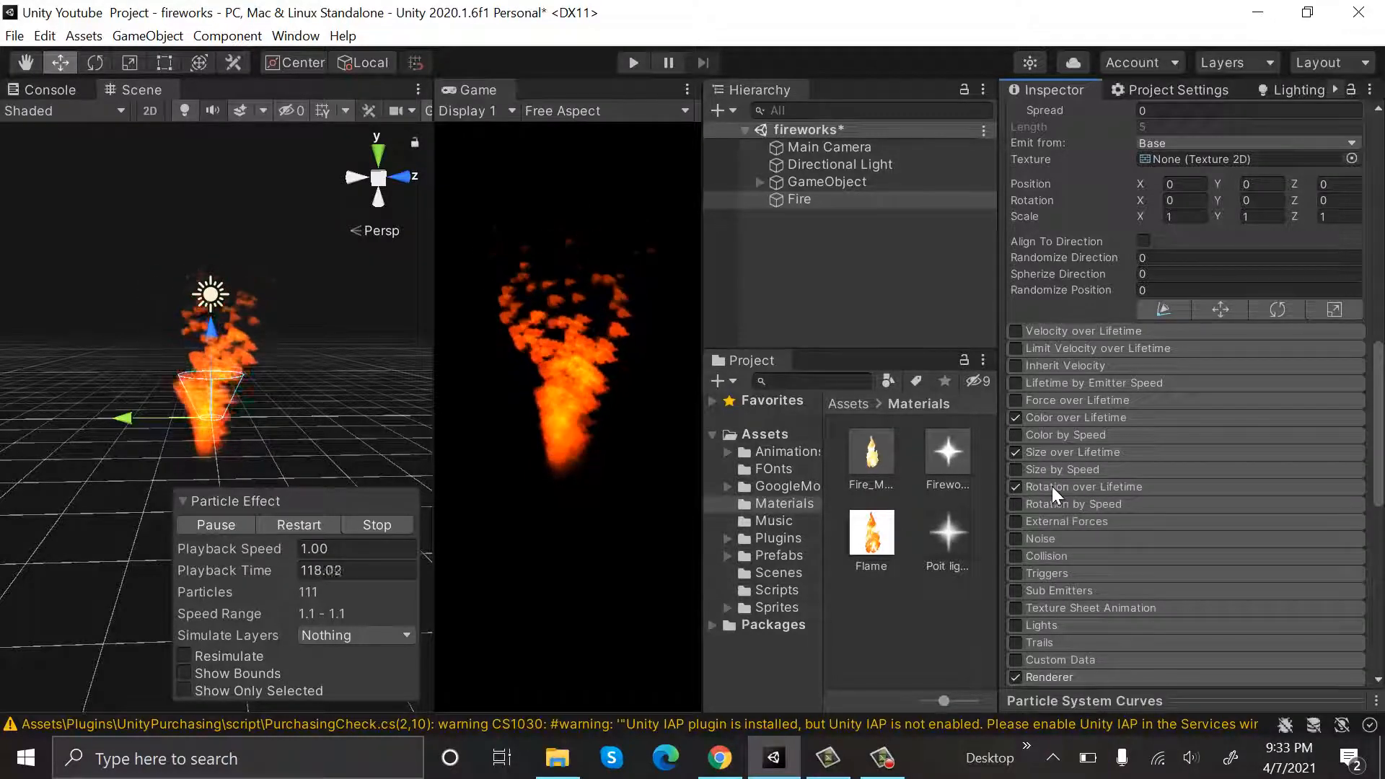
# Step: Enable Rotation over Lifetime with angular velocity easing down from 45
pyautogui.click(1024, 486)
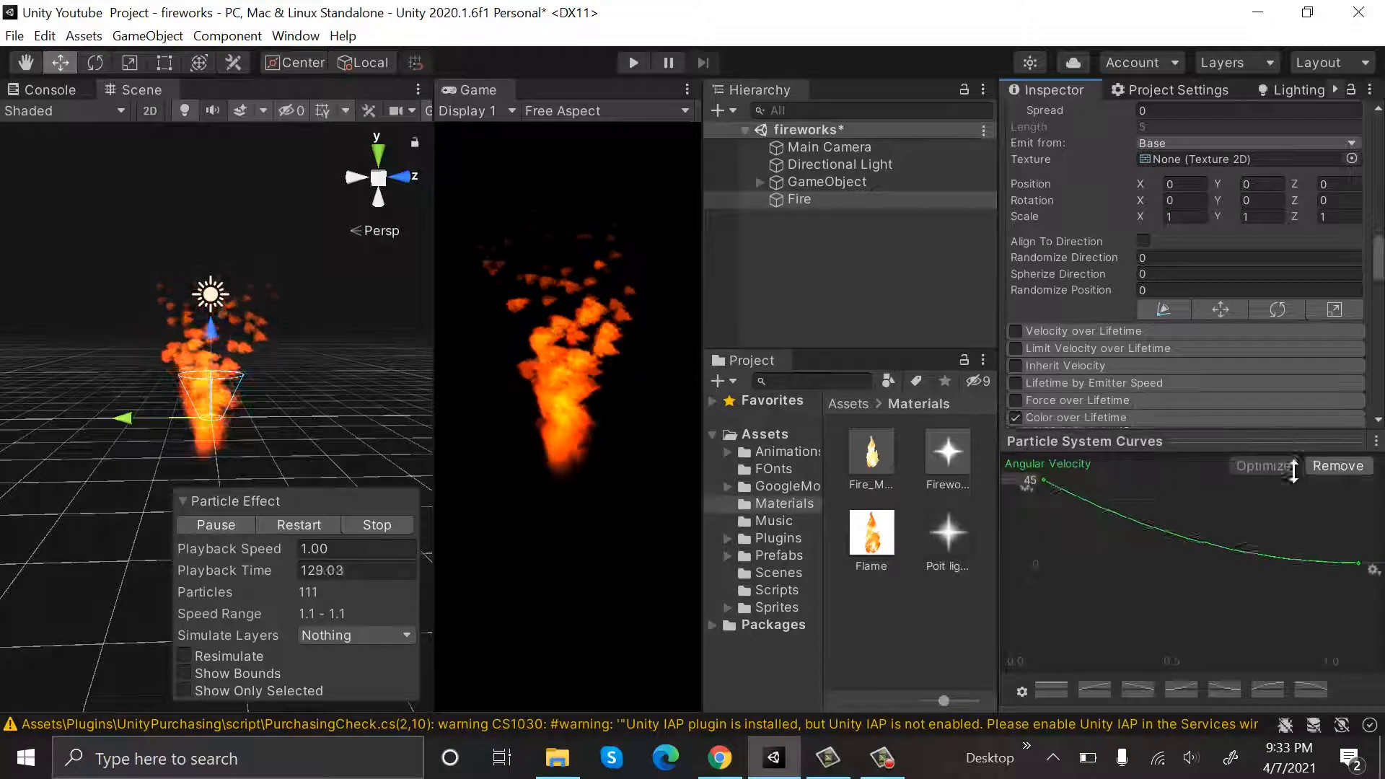
pyautogui.scroll(-3)
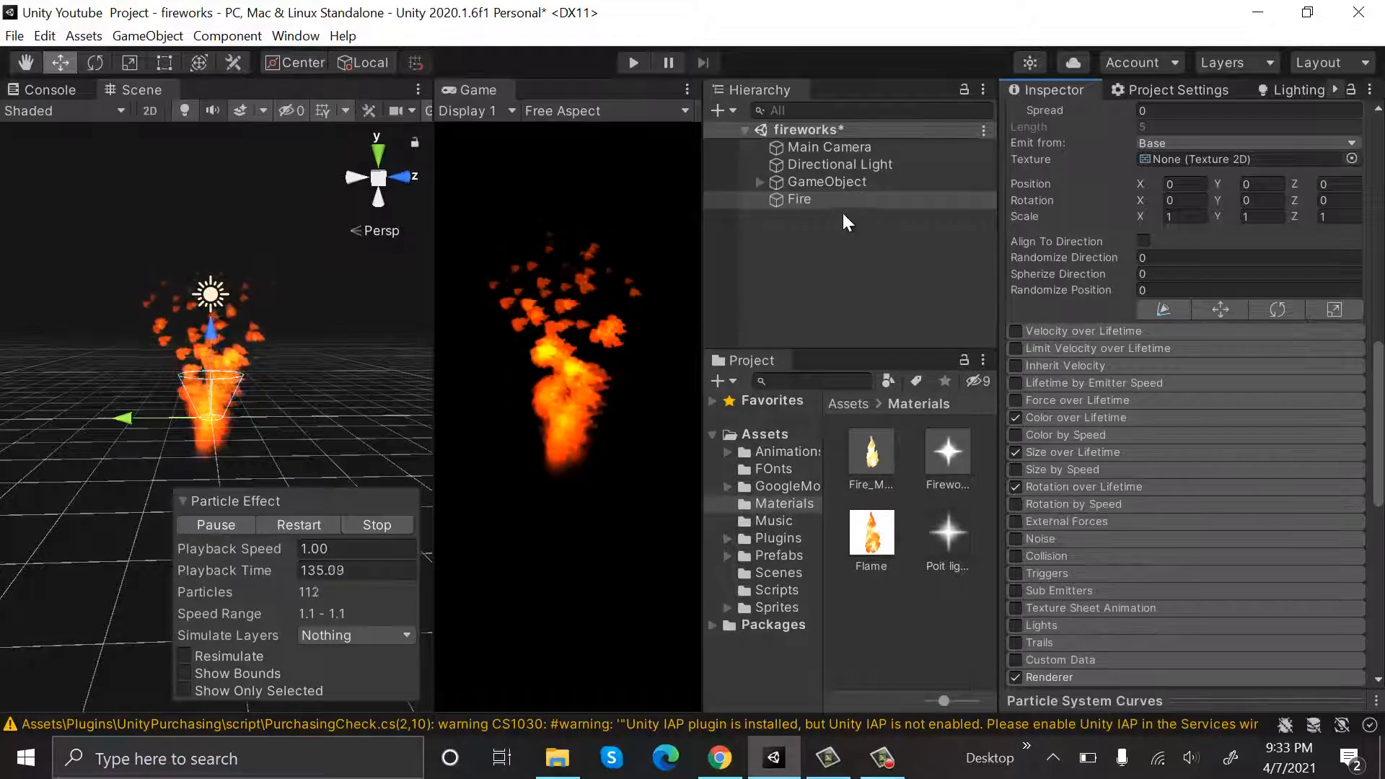
# Step: Add a Point Light with range 4 as a child of Fire, then reselect Fire
pyautogui.rightClick(796, 199)
pyautogui.write('4')
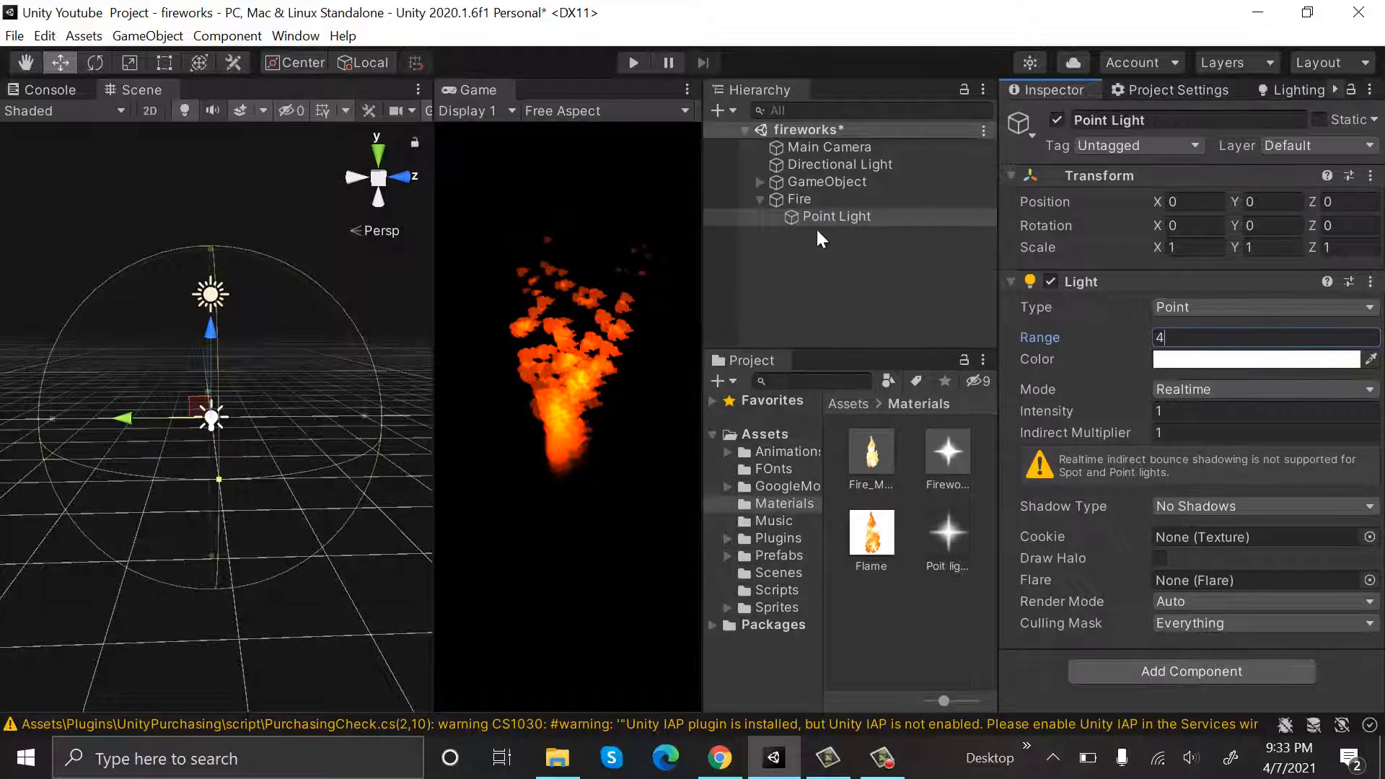
pyautogui.click(834, 216)
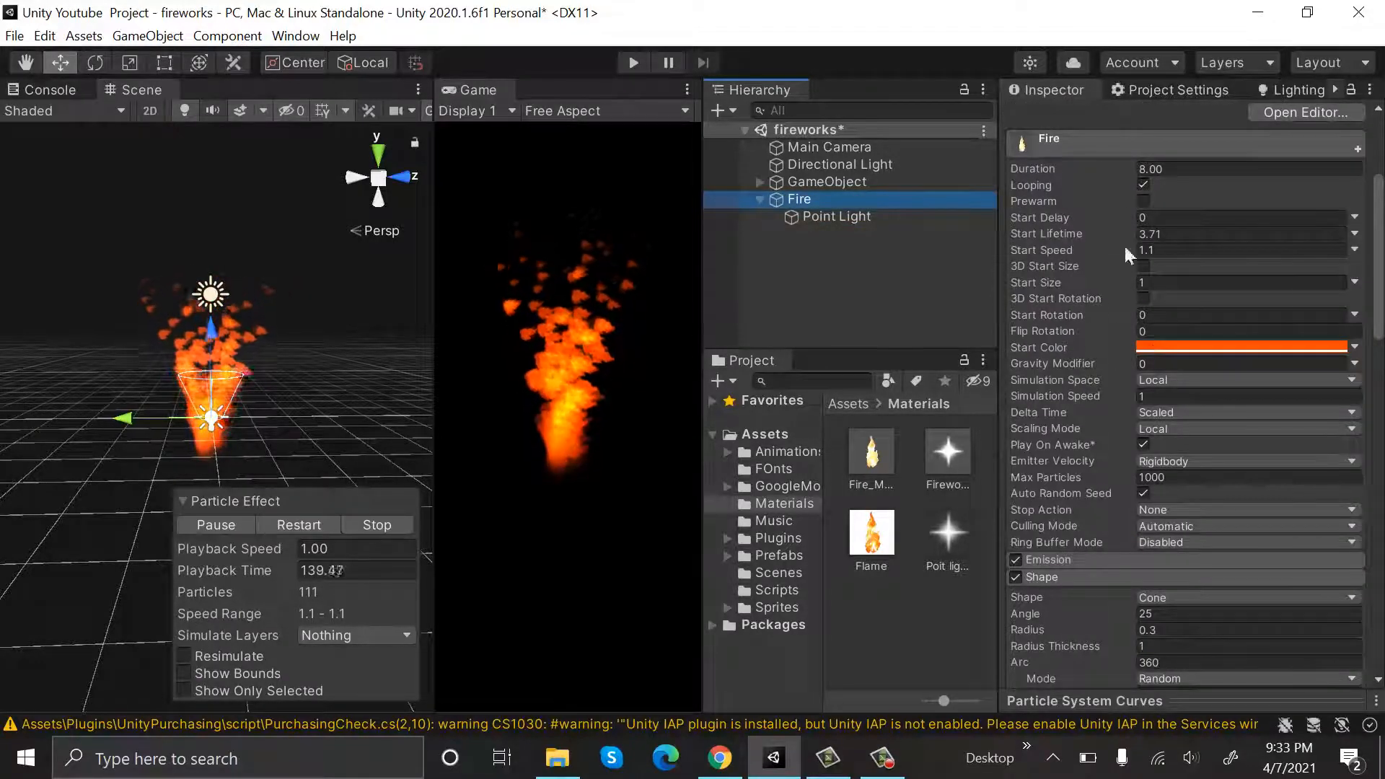
# Step: Enable the Lights module using the Point Light and edit its intensity multiplier
pyautogui.scroll(-3)
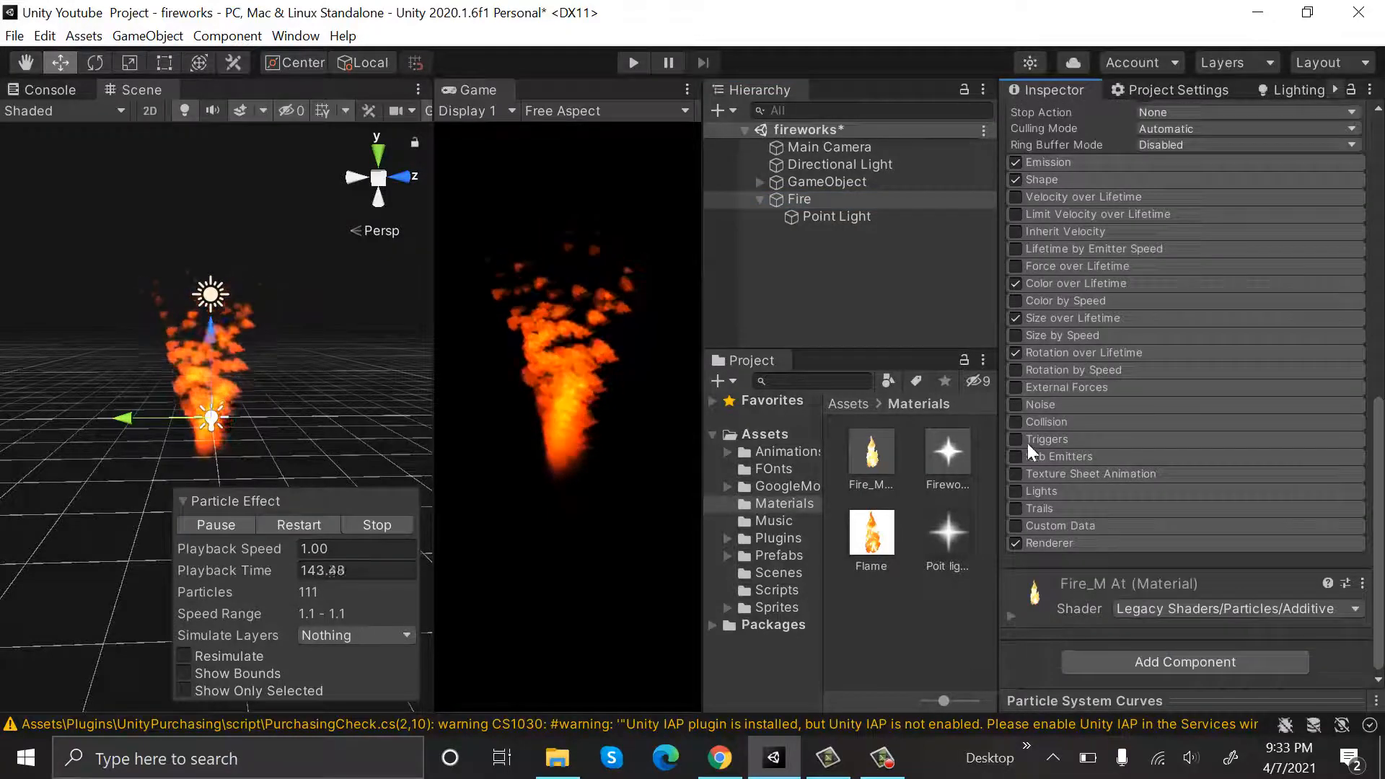
pyautogui.click(1014, 492)
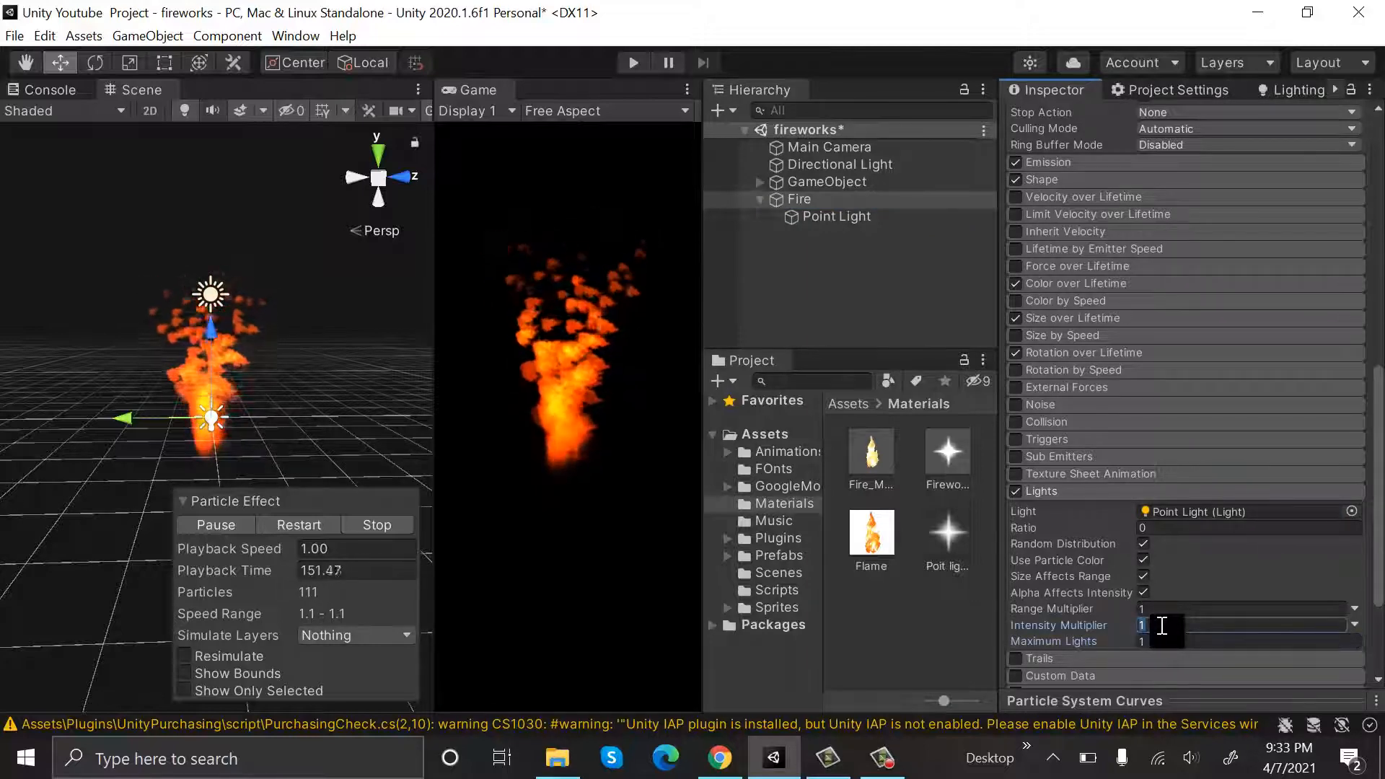
pyautogui.write('10')
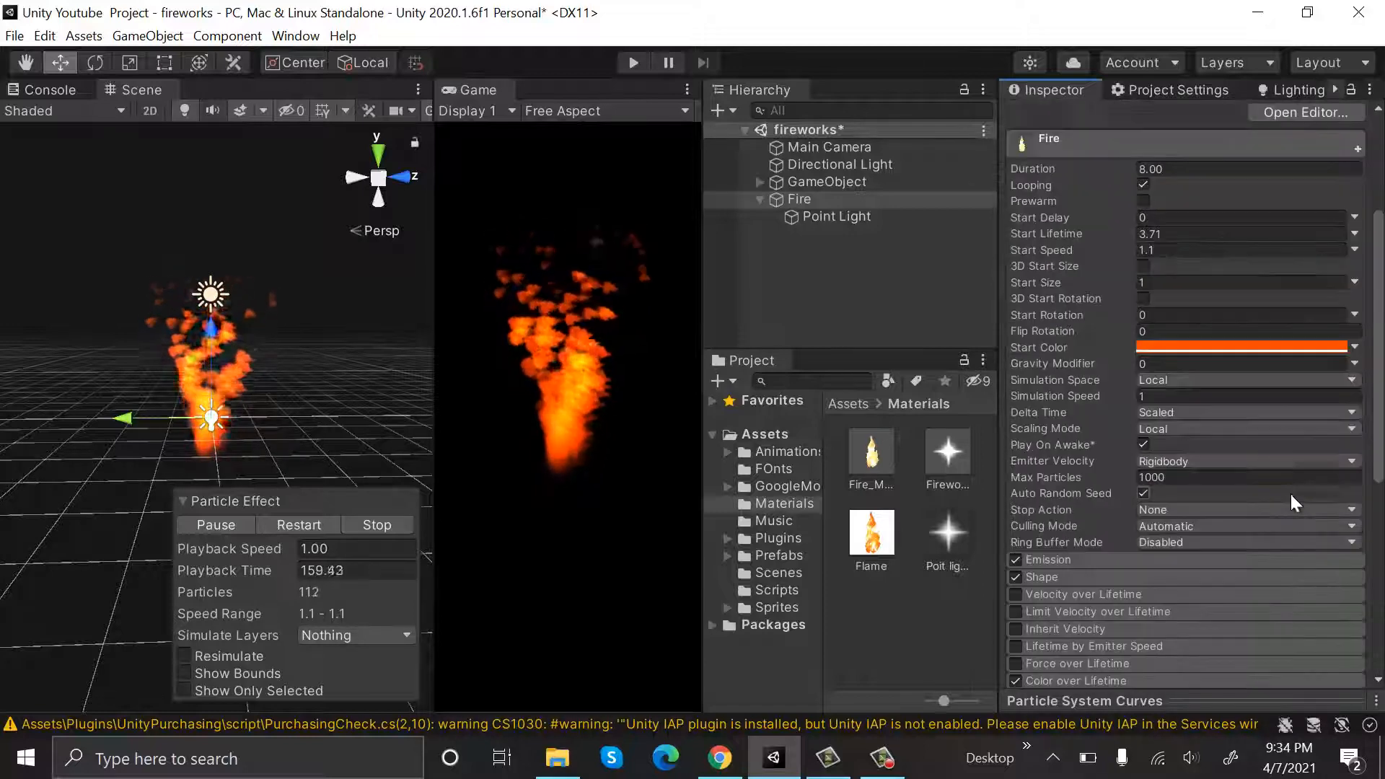
# Step: Set Fire's Start Color to a golden orange hue with alpha 69 for partial transparency
pyautogui.click(1245, 346)
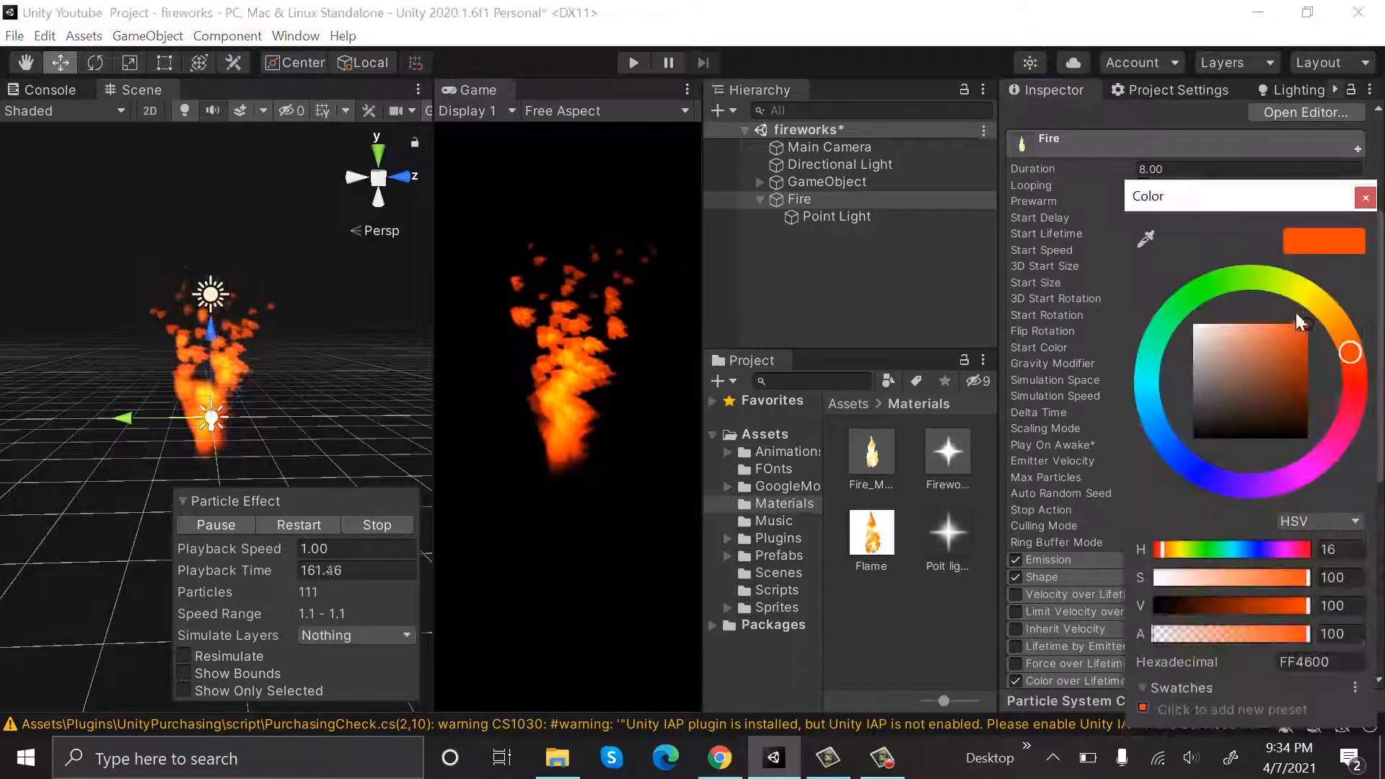
pyautogui.moveTo(1348, 352); pyautogui.dragTo(1324, 313)
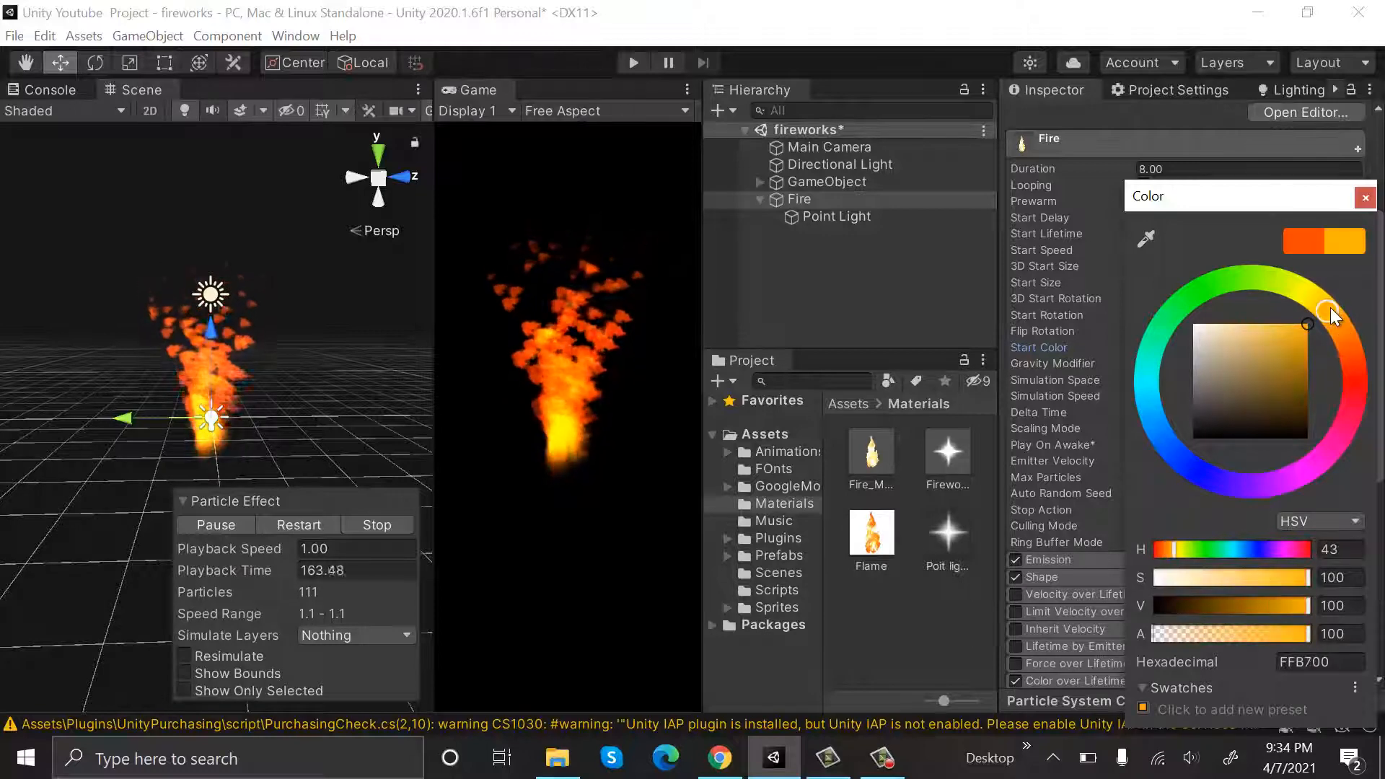
pyautogui.moveTo(1333, 316); pyautogui.dragTo(1351, 333)
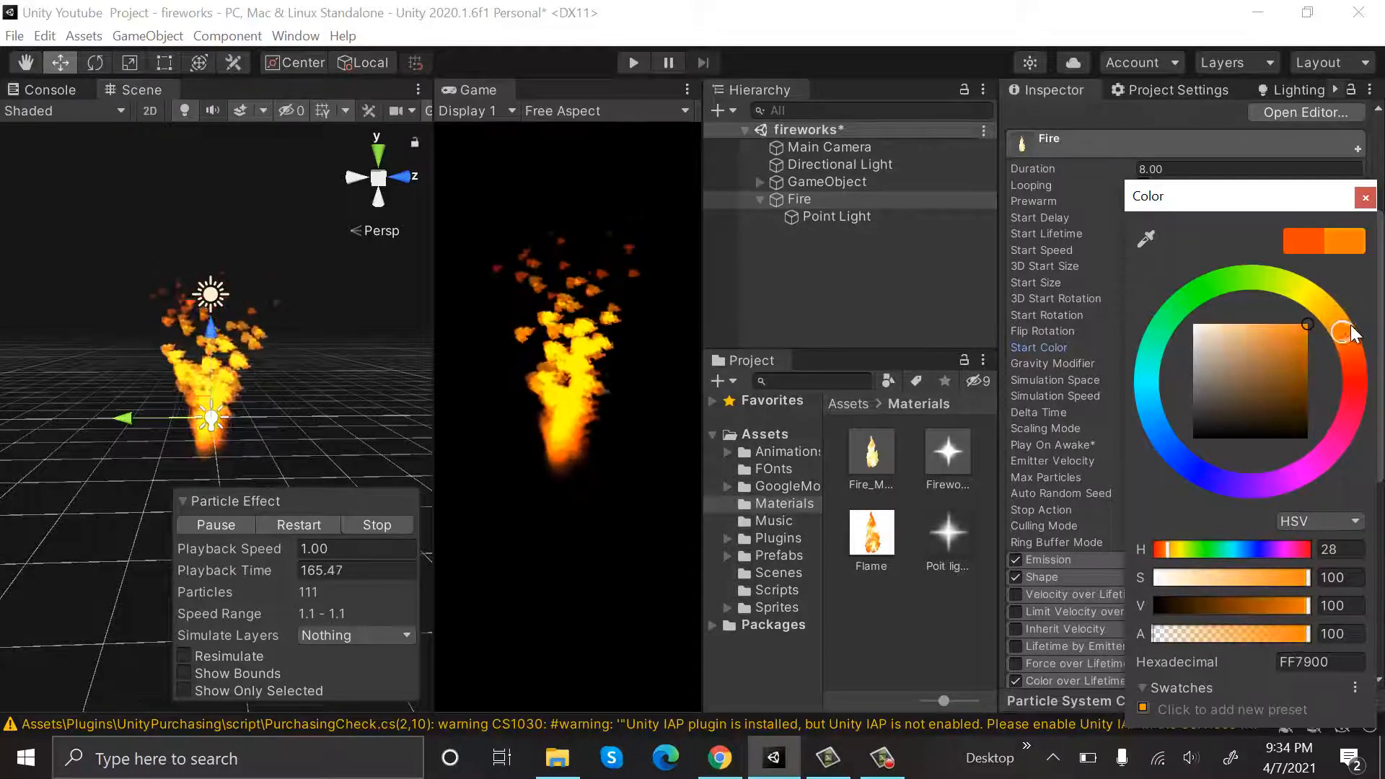
pyautogui.moveTo(1352, 333); pyautogui.dragTo(1338, 325)
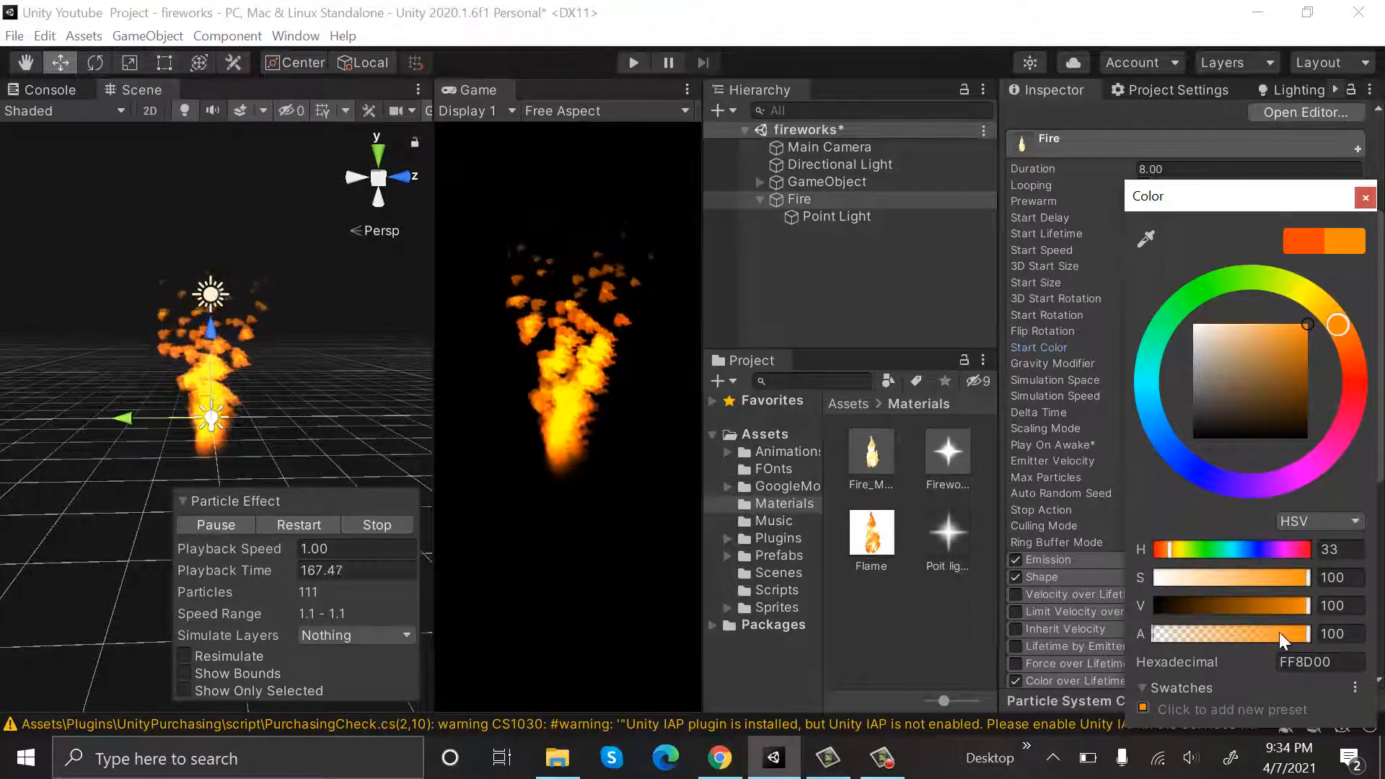
pyautogui.moveTo(1289, 633); pyautogui.dragTo(1265, 633)
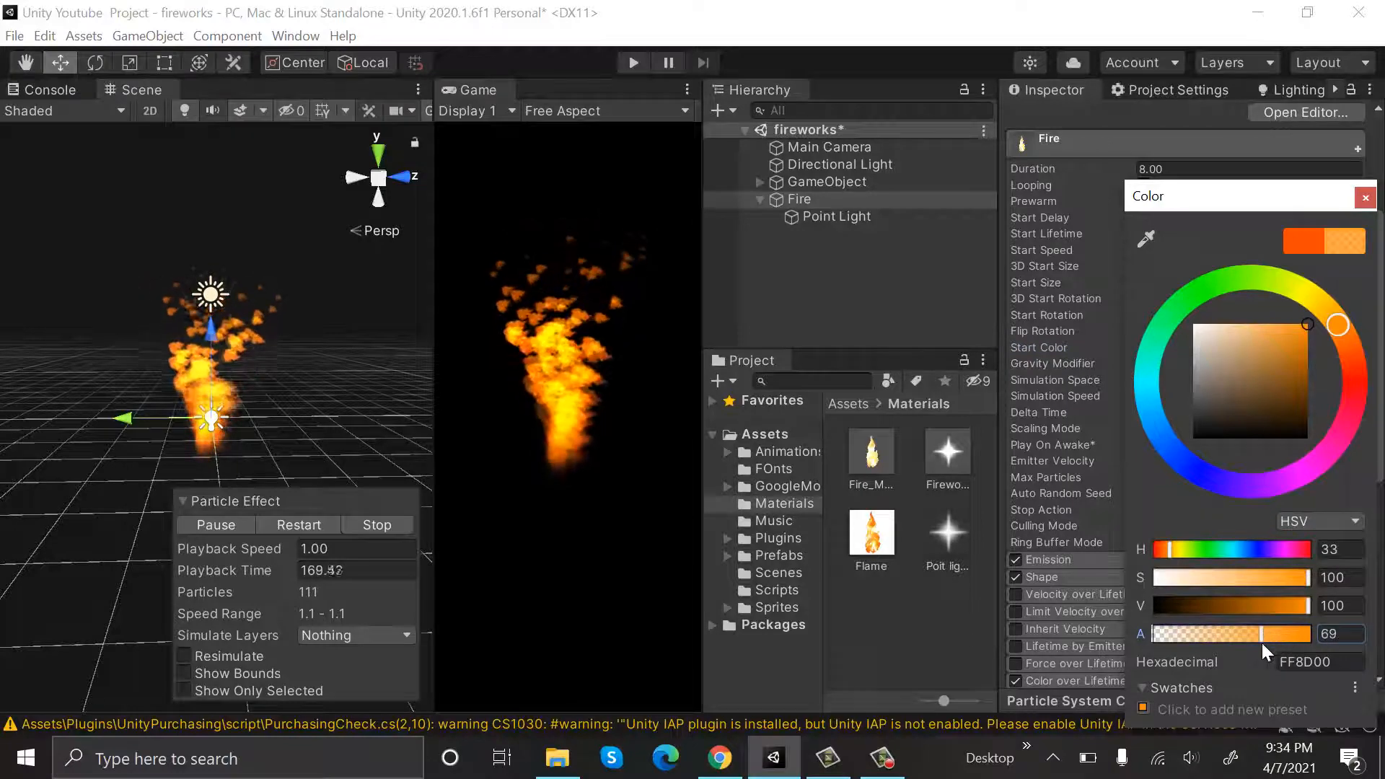
pyautogui.moveTo(1339, 324); pyautogui.dragTo(1315, 300)
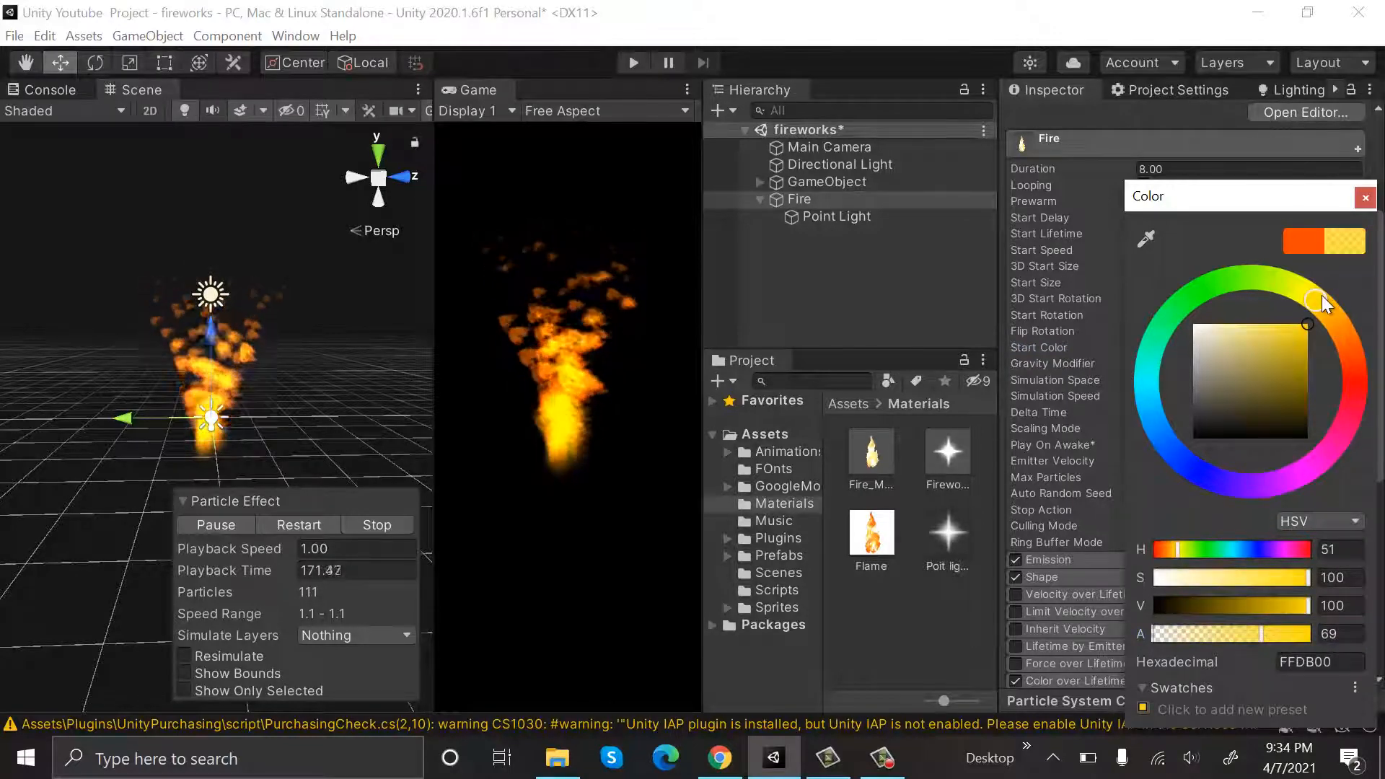
pyautogui.moveTo(1315, 300); pyautogui.dragTo(1333, 316)
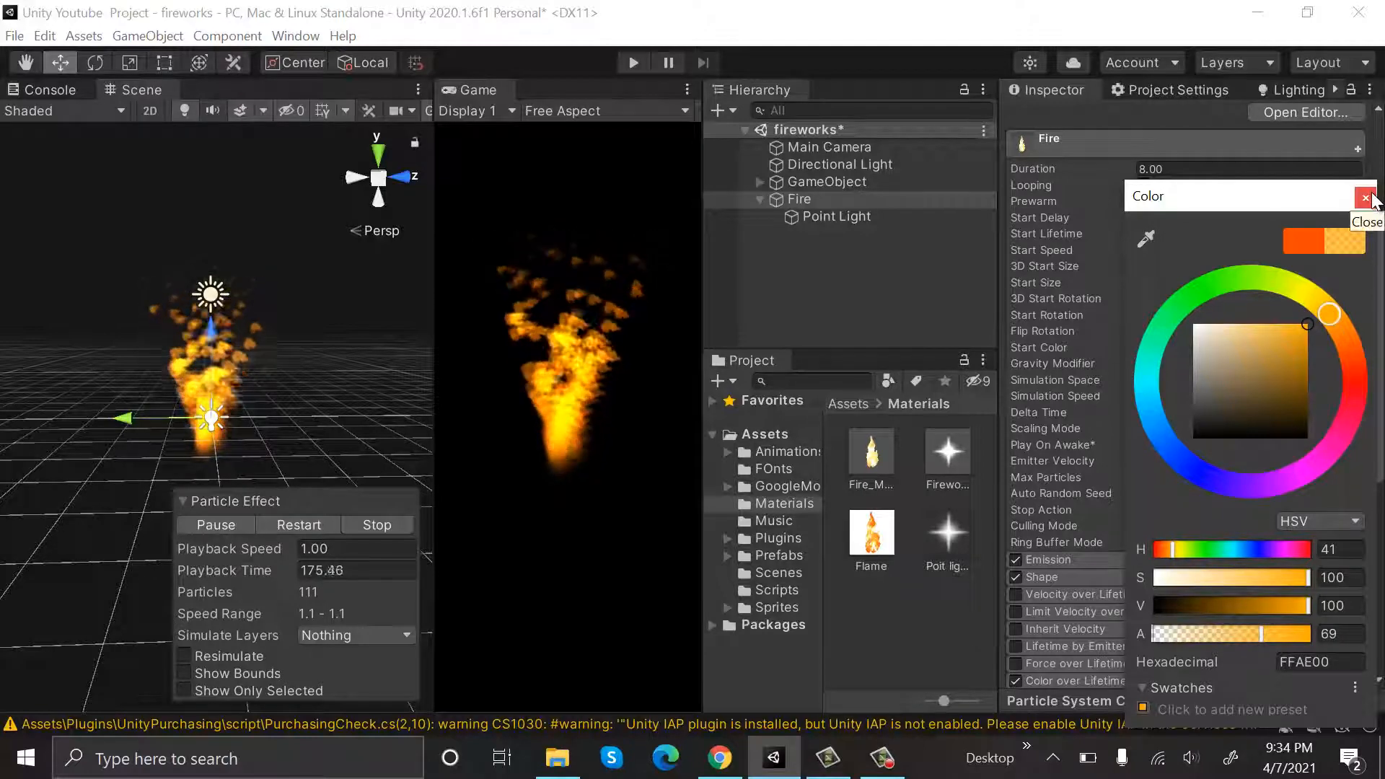
pyautogui.click(1371, 197)
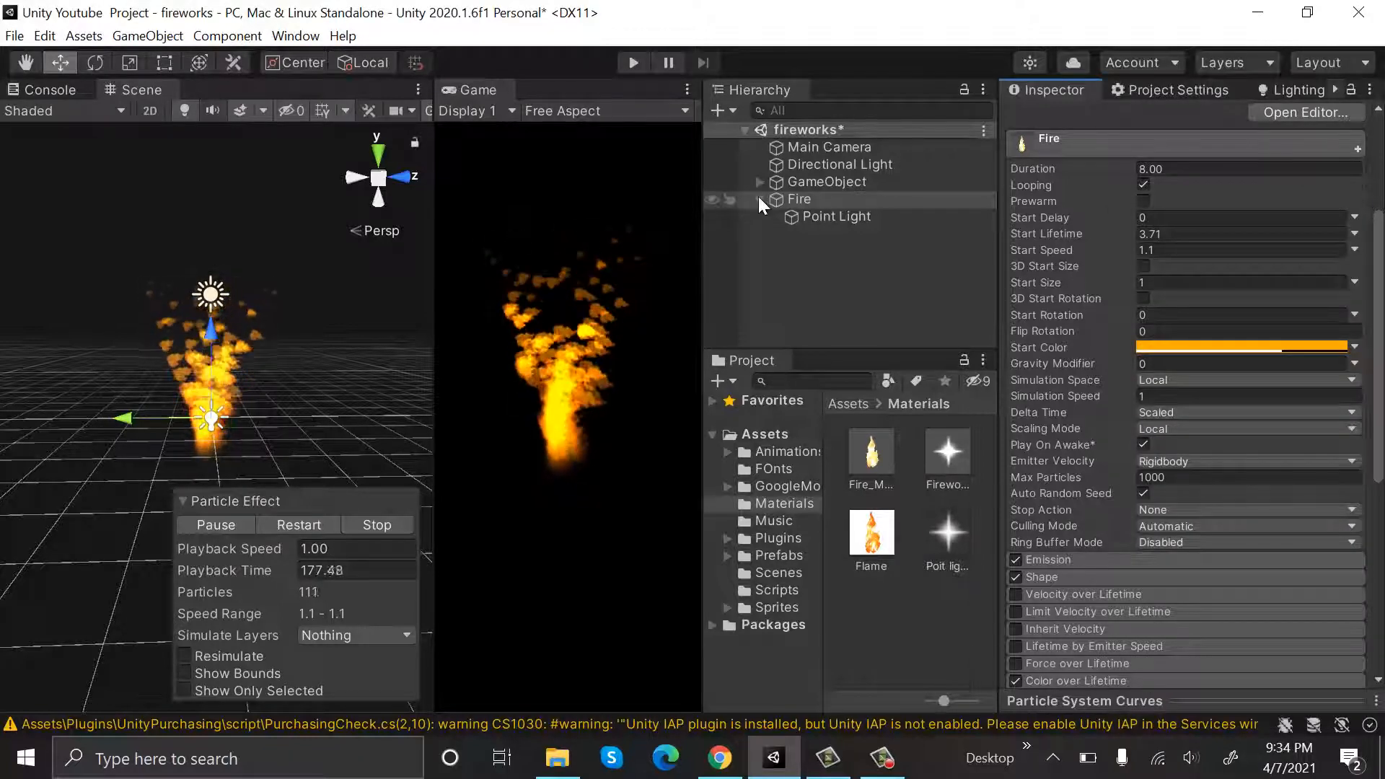
pyautogui.click(797, 199)
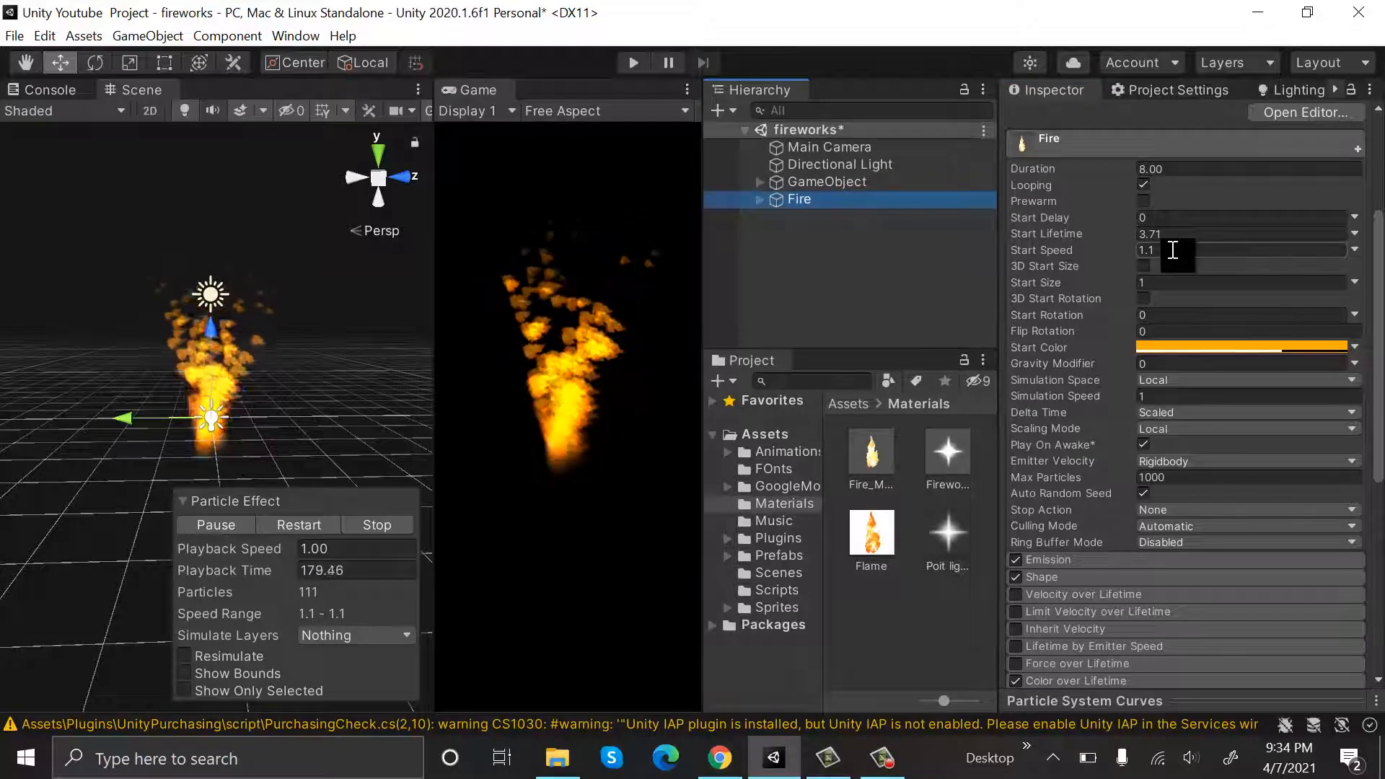